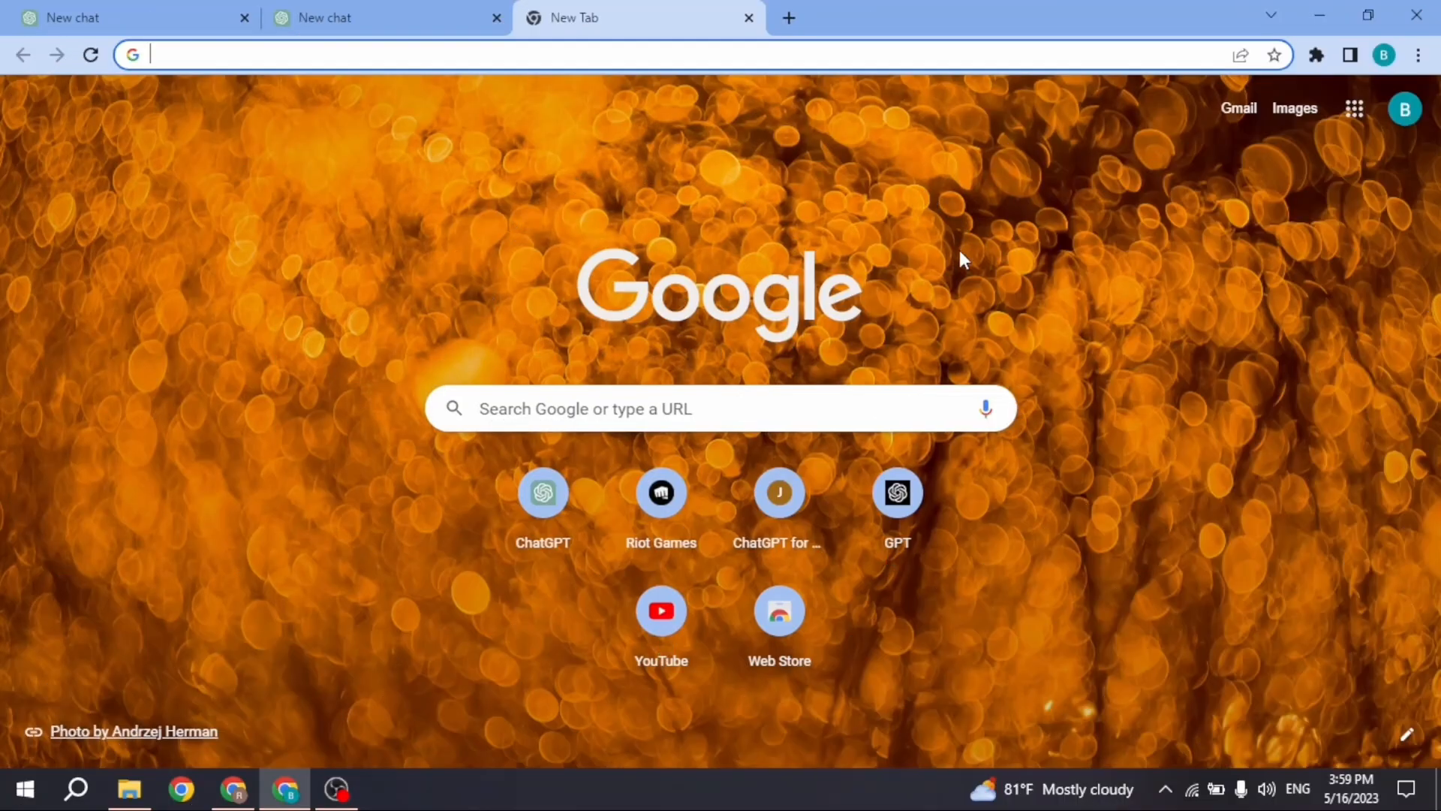
mouse_move(150, 109)
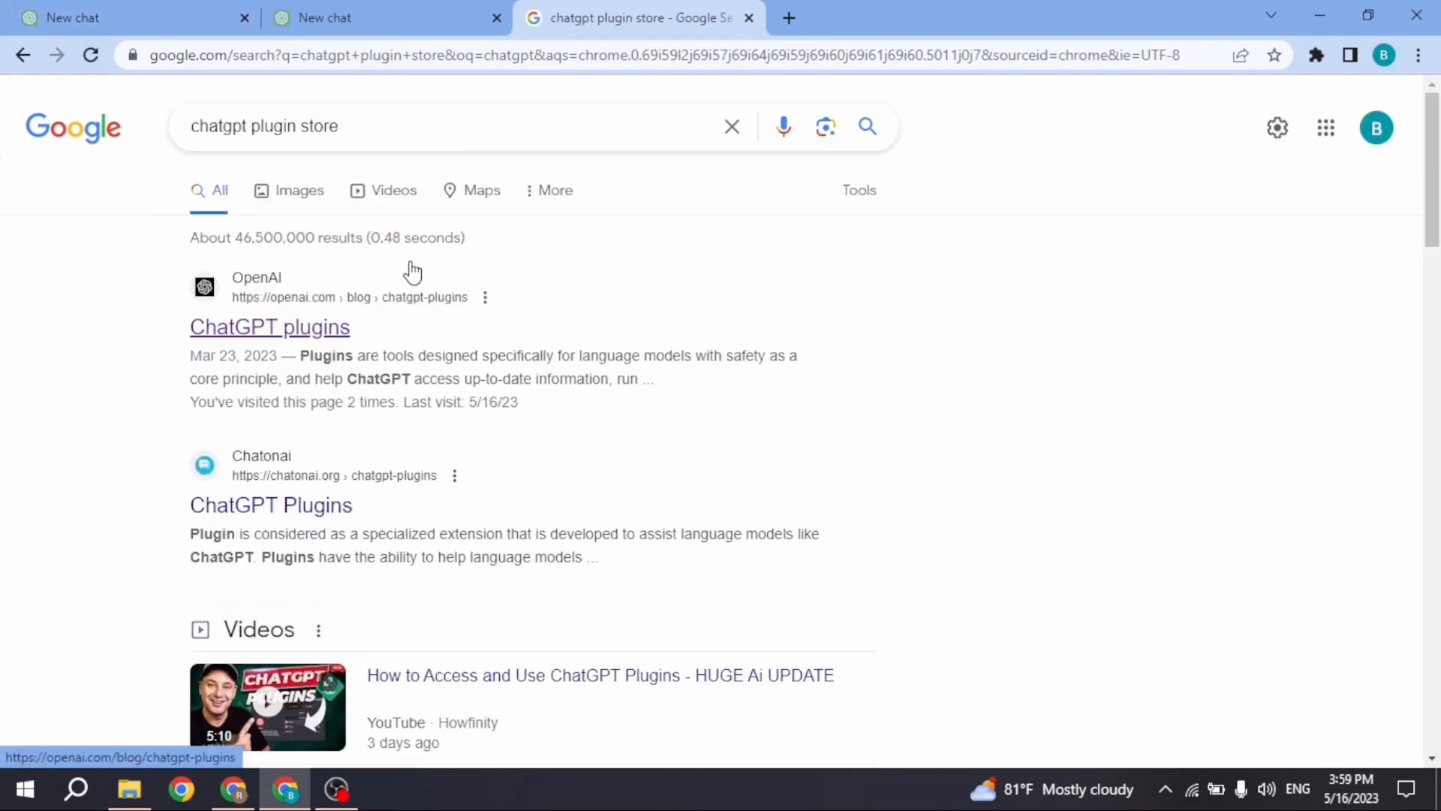
mouse_move(298, 333)
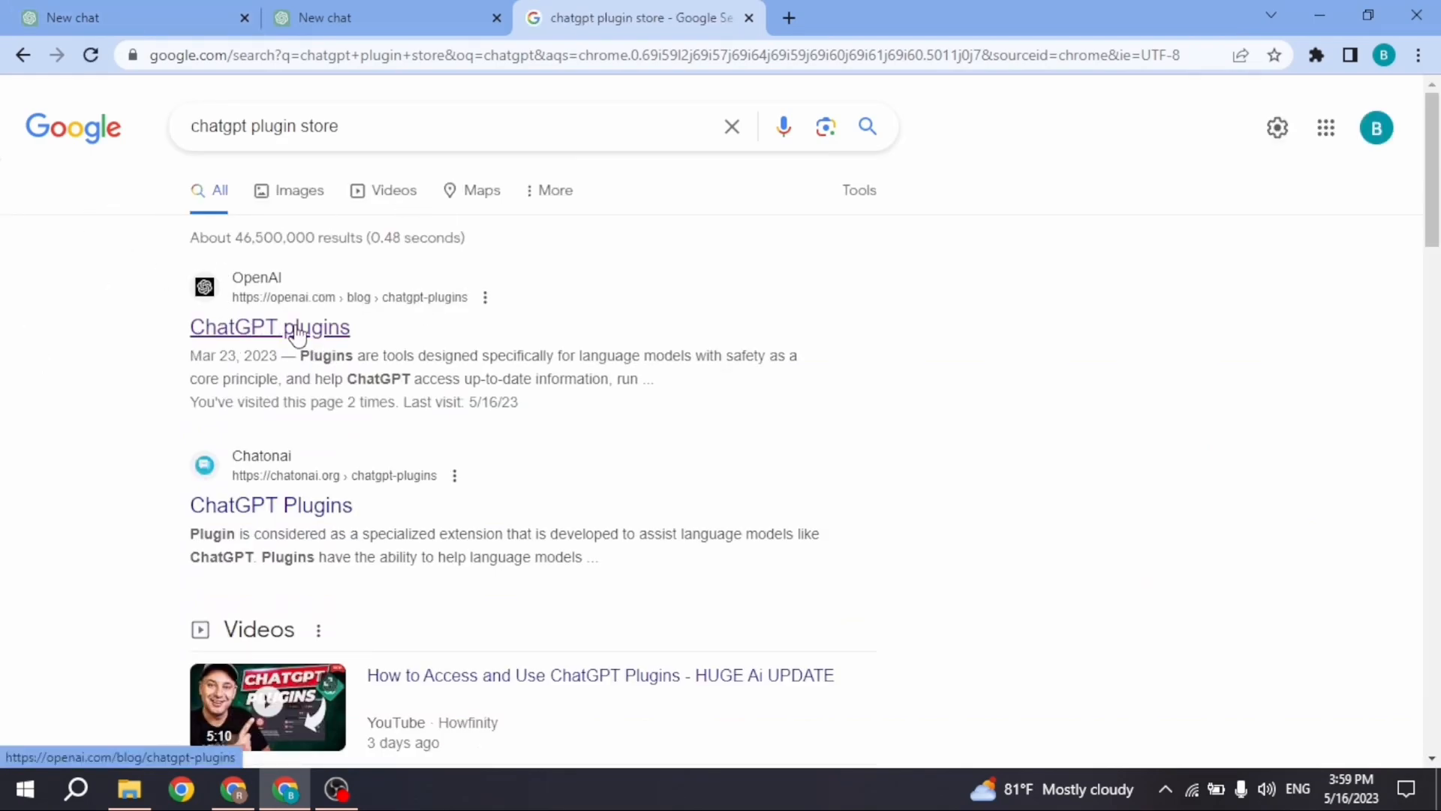
Step: Open OpenAI's 'ChatGPT plugins' page from the 'chatgpt plugin store' search results
click(269, 326)
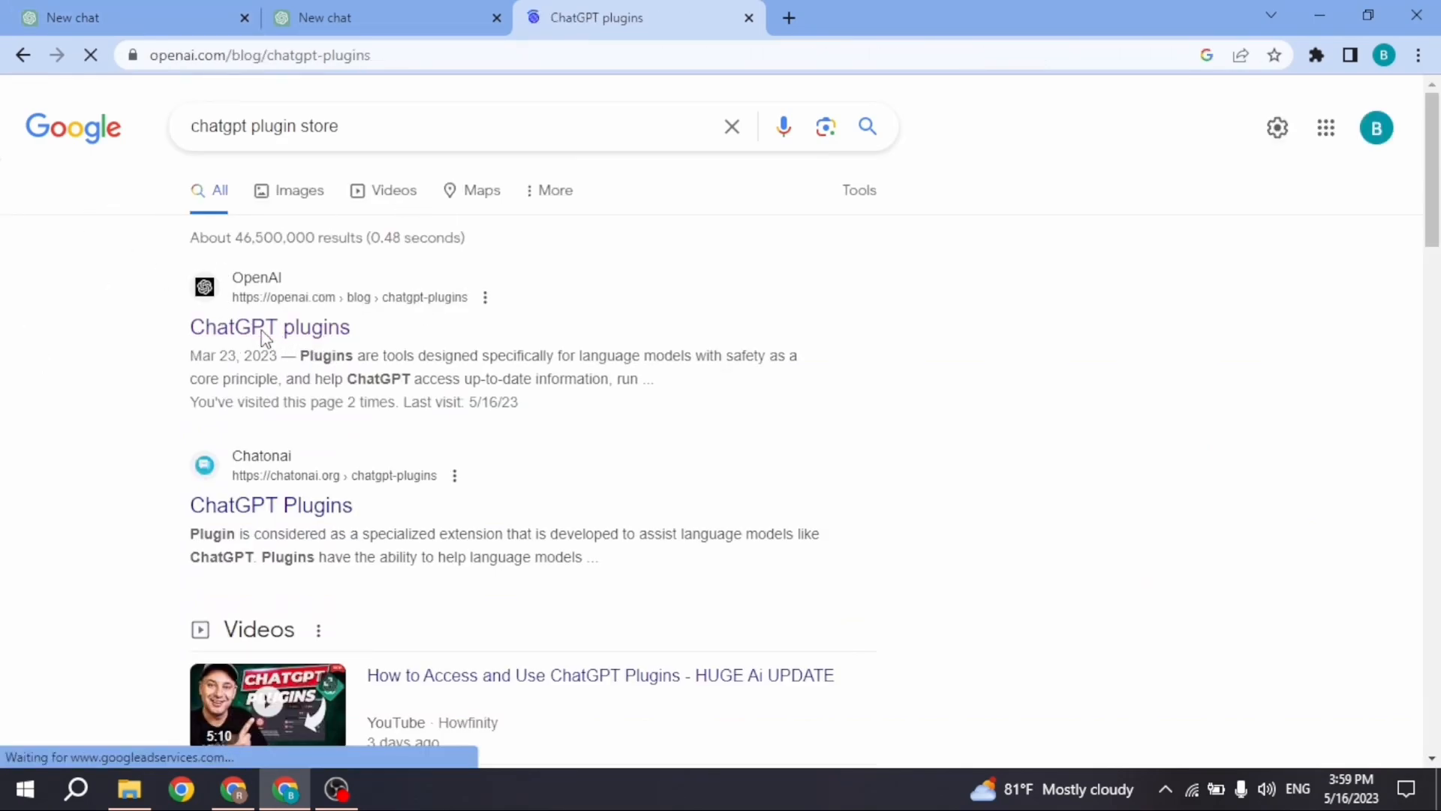
click(270, 327)
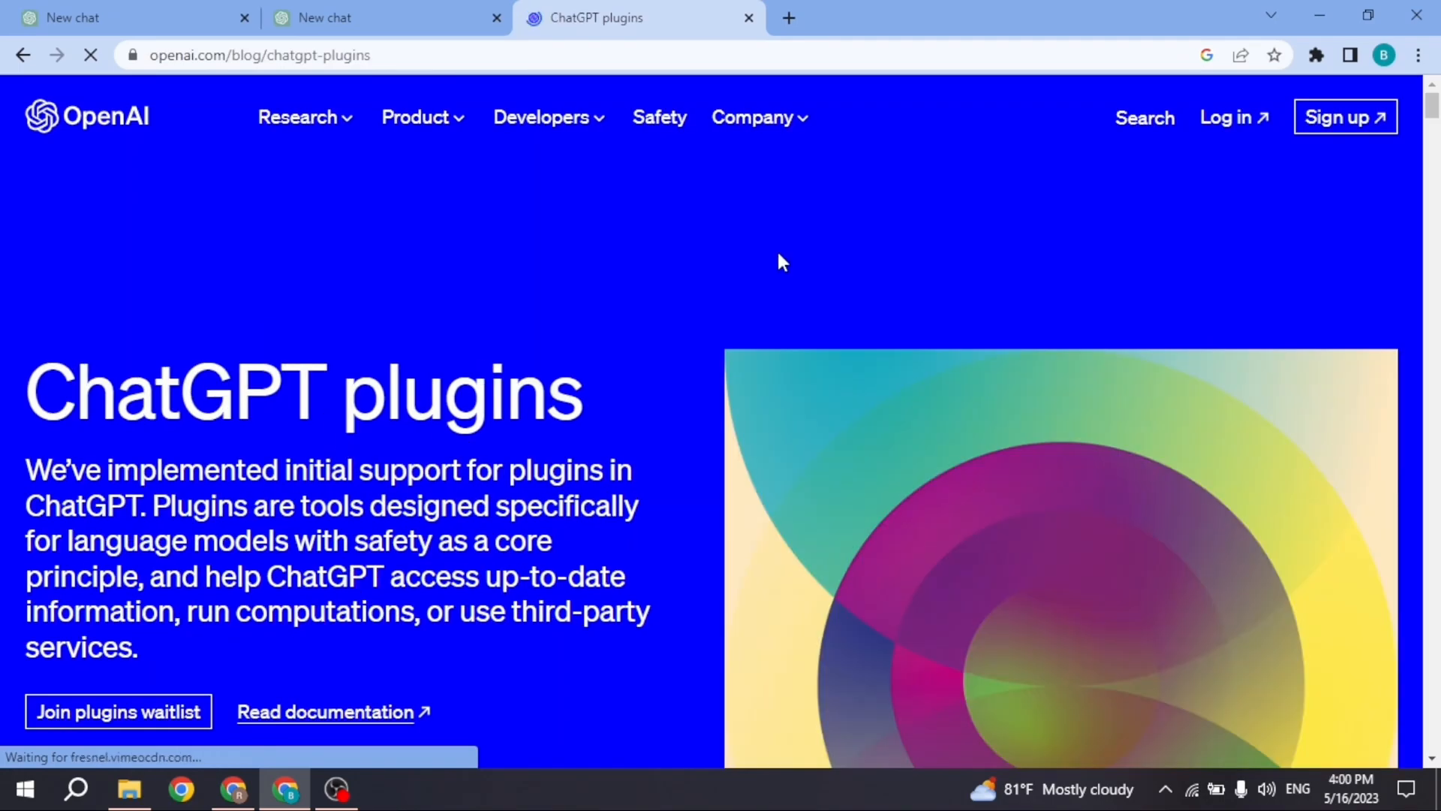
mouse_move(558, 319)
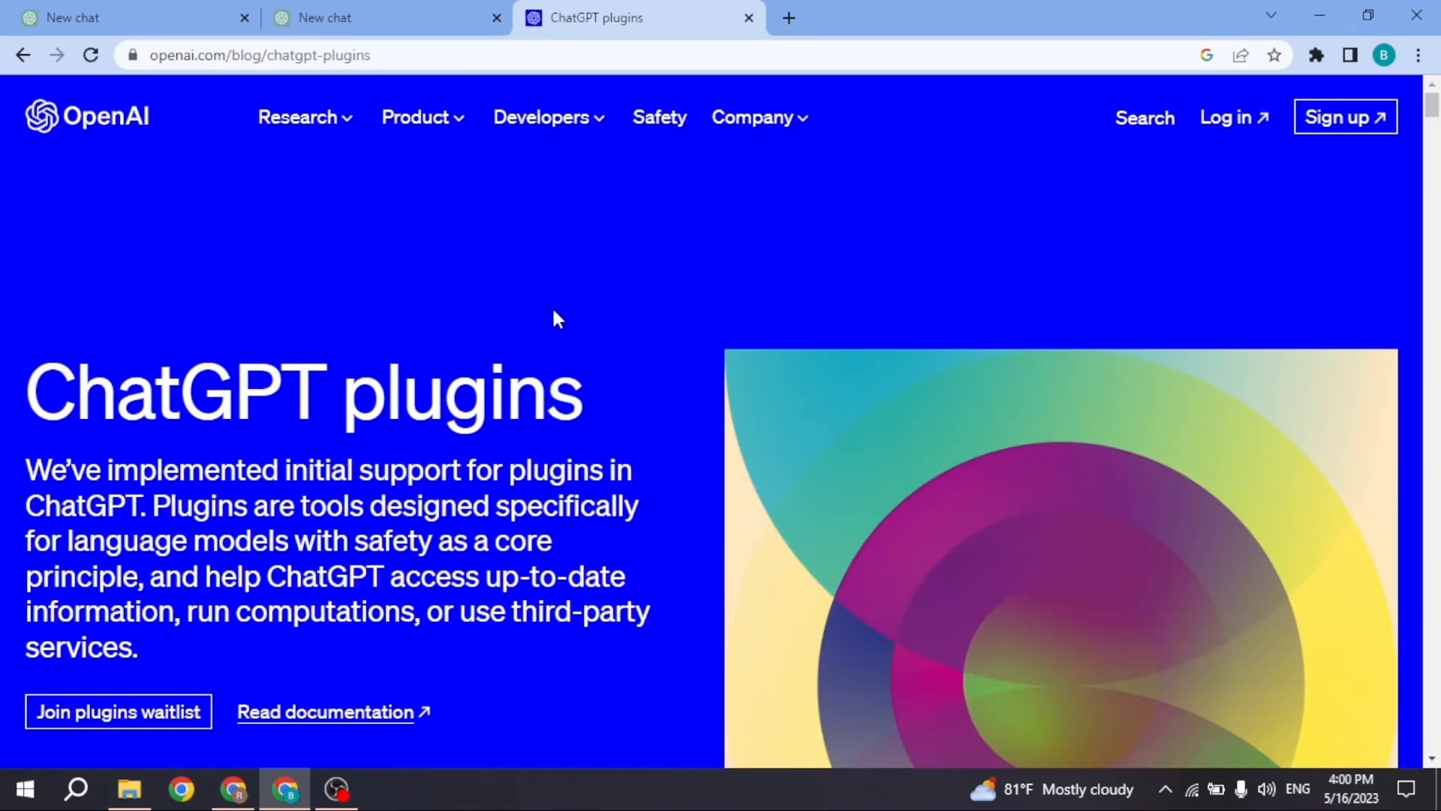
mouse_move(184, 564)
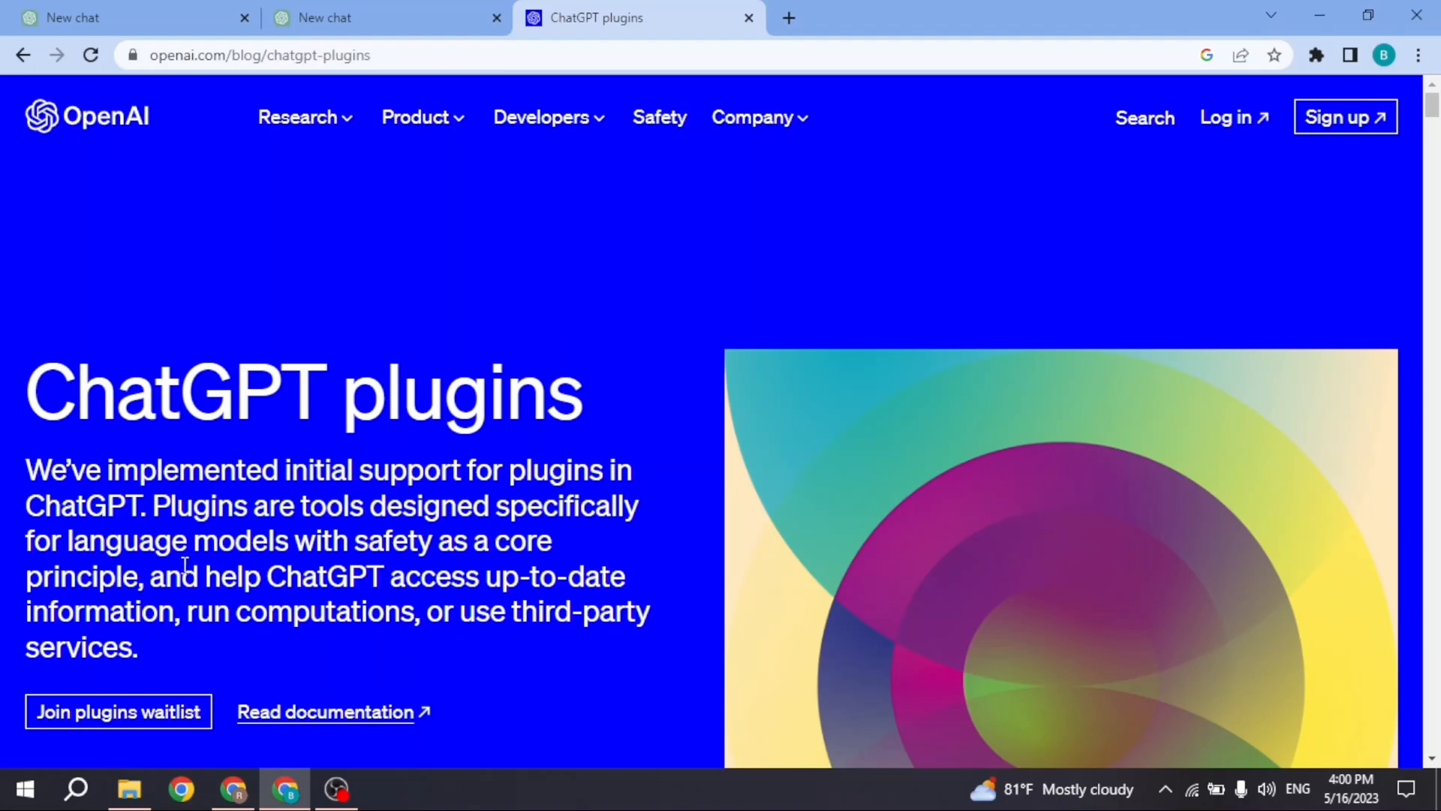
mouse_move(220, 565)
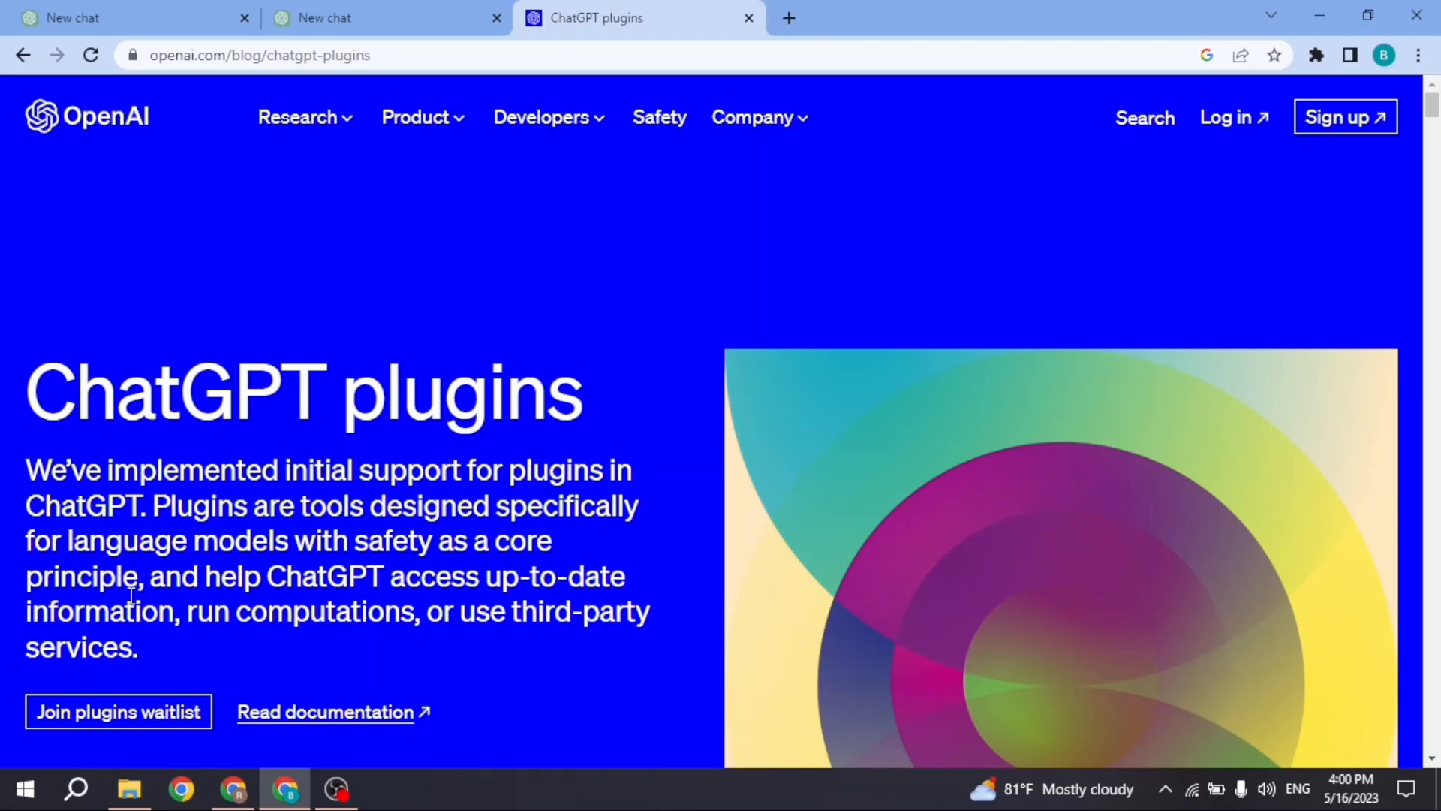
mouse_move(118, 711)
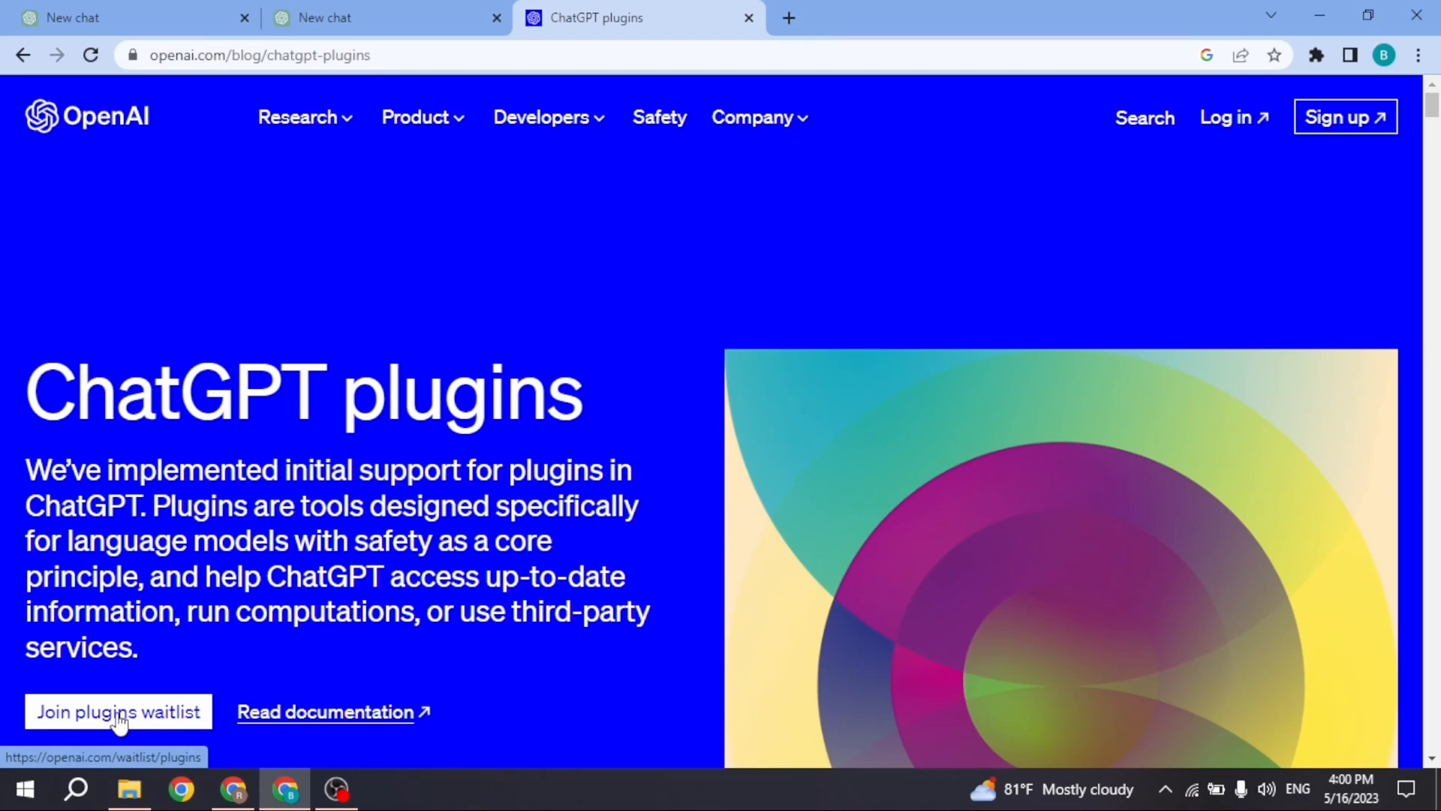
Step: Open the plugins waitlist form and answer Yes to providing plugin feedback
click(118, 711)
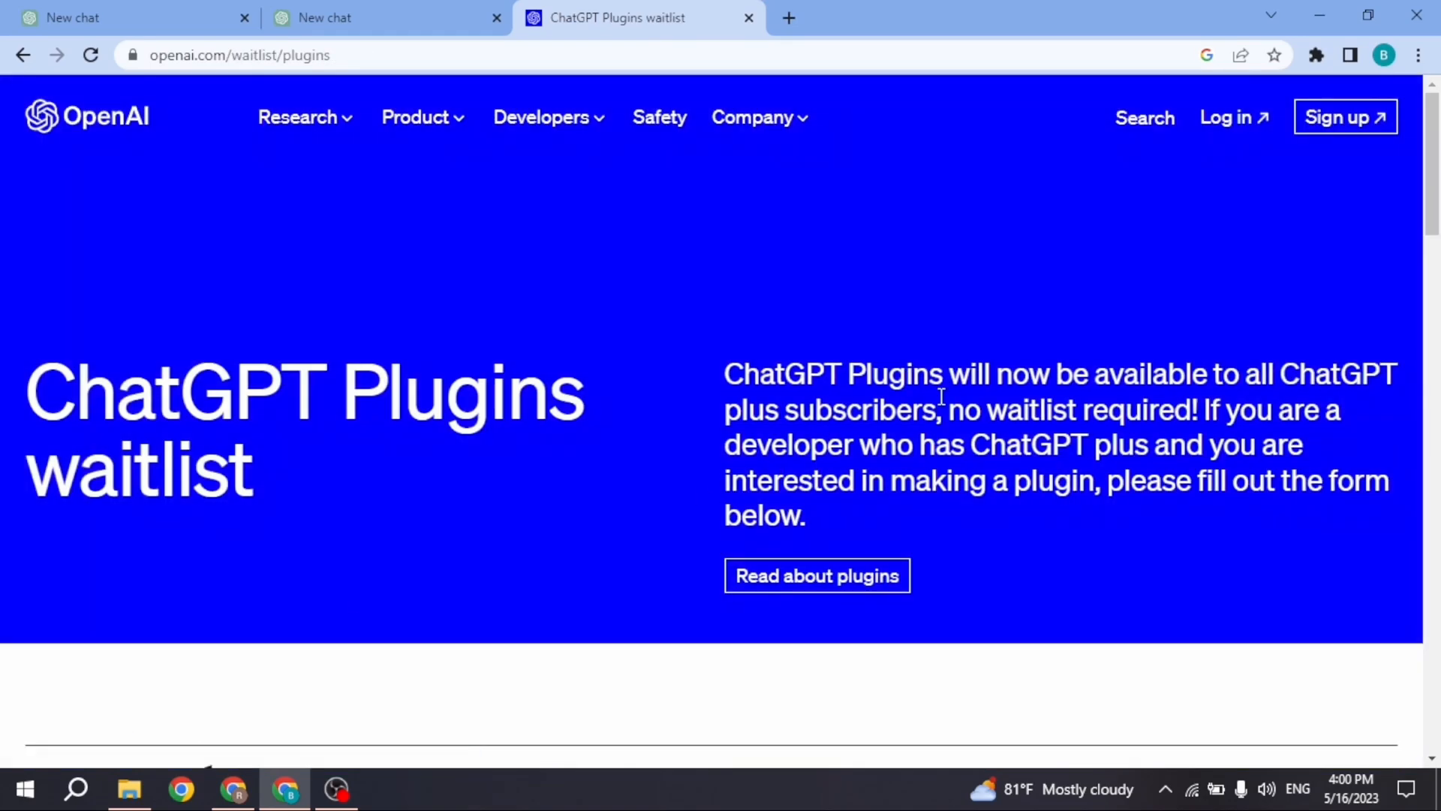
scroll(down, 3)
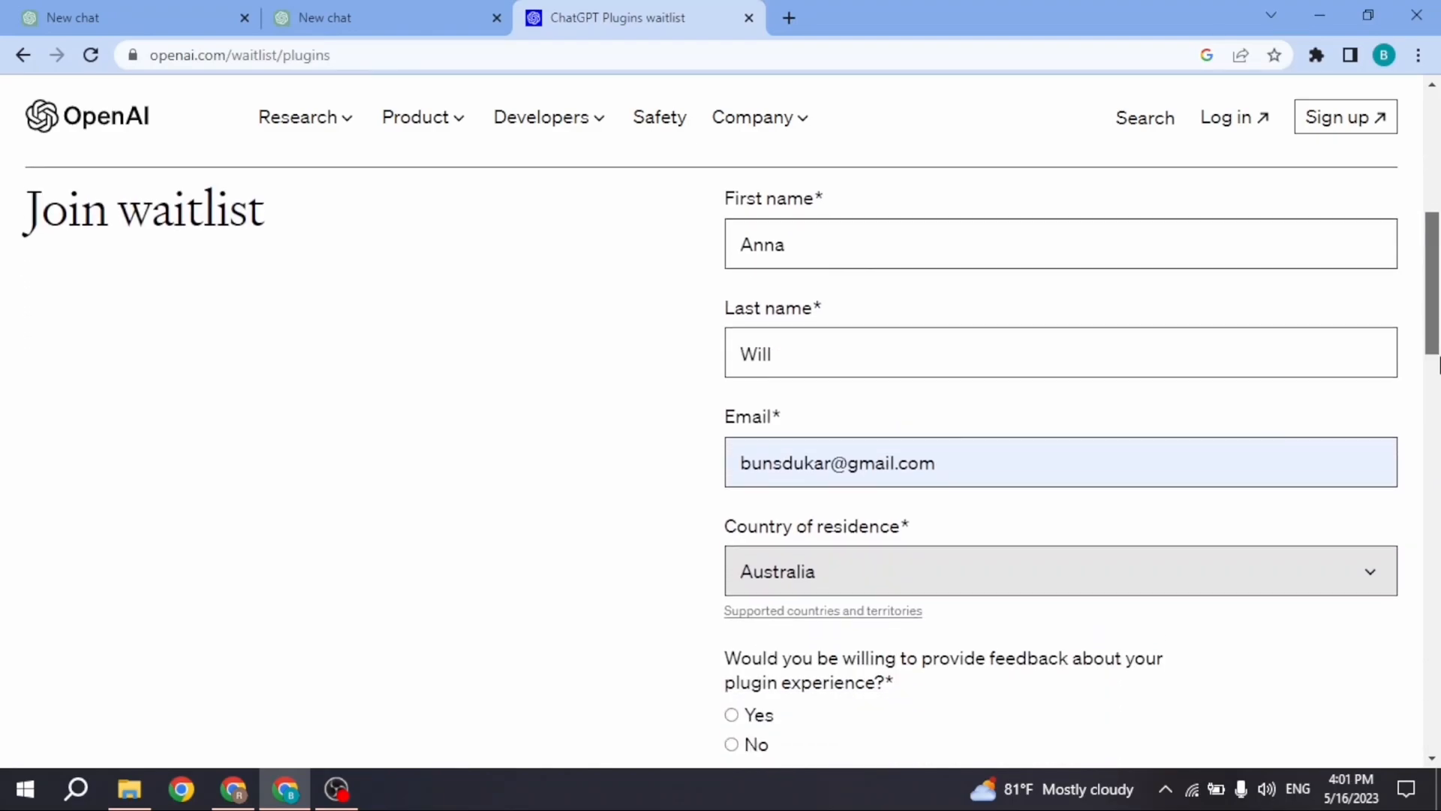
scroll(down, 3)
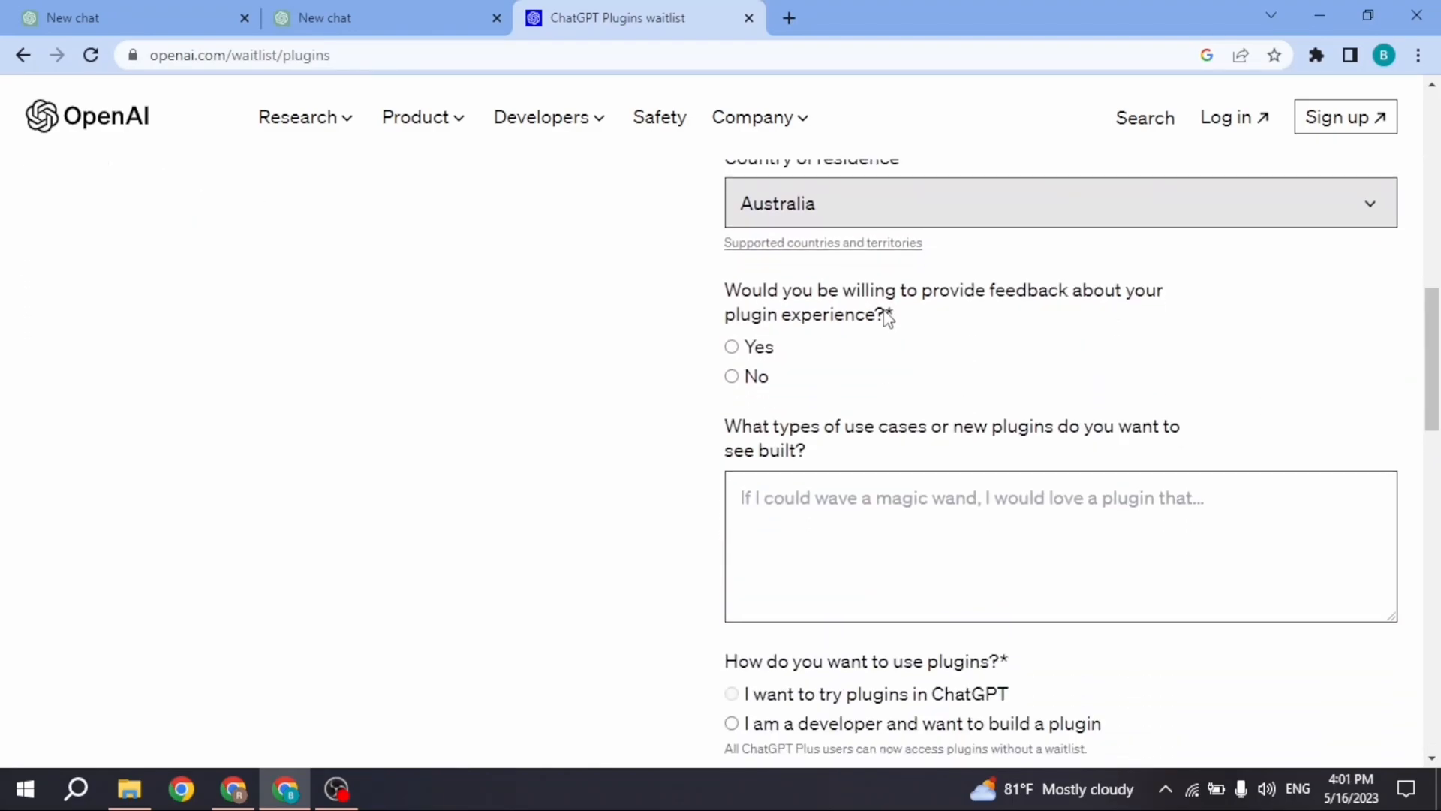
mouse_move(1029, 322)
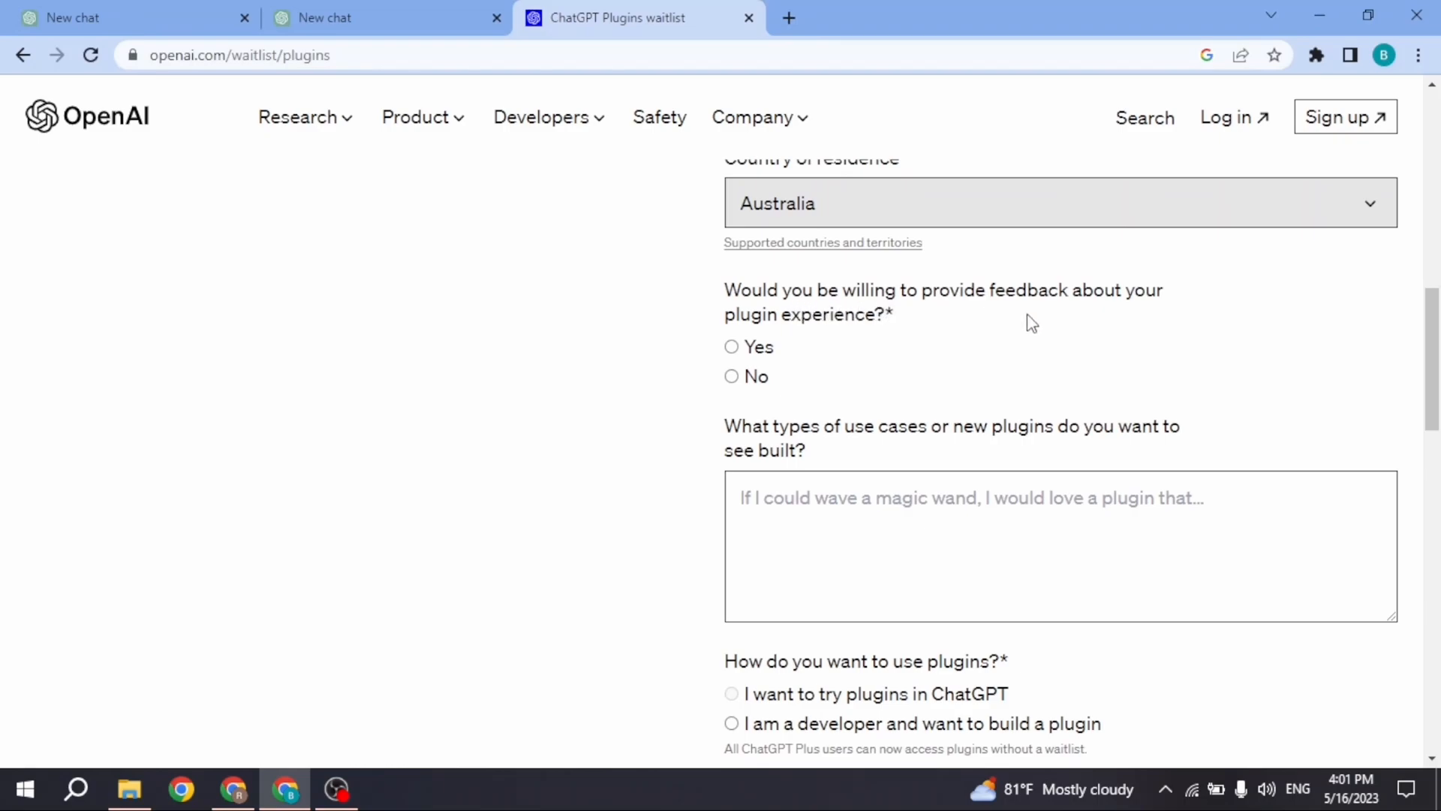
mouse_move(930, 336)
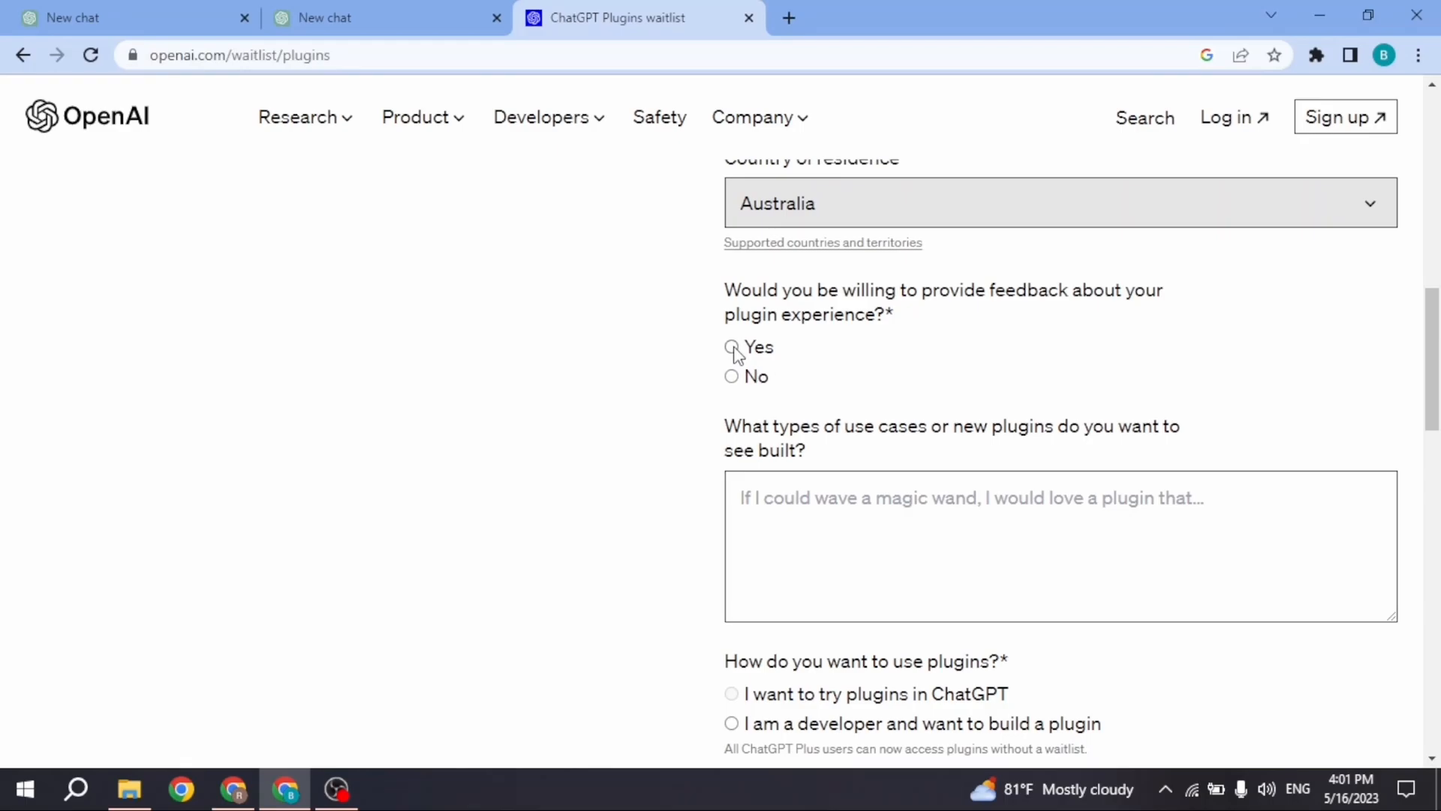
click(732, 347)
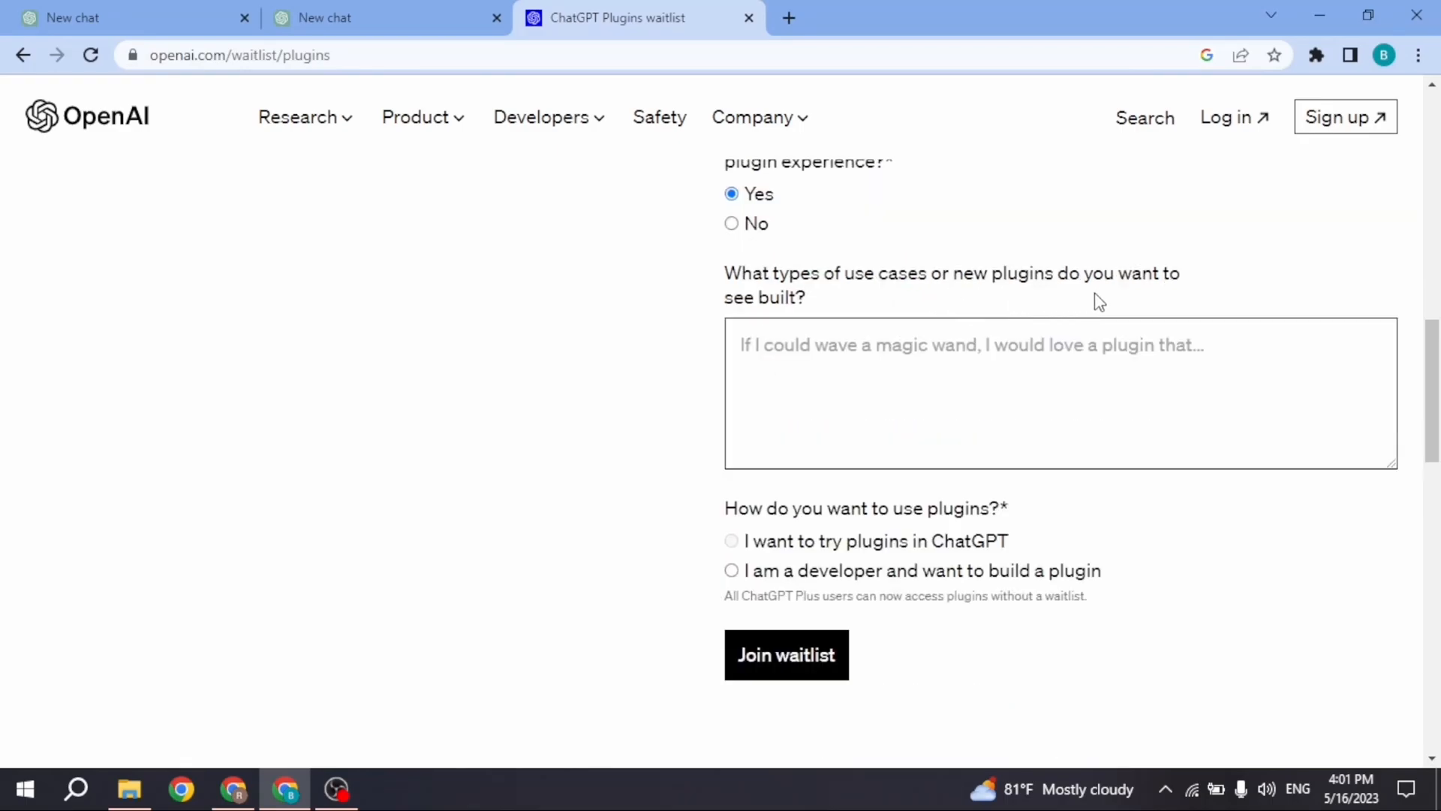
mouse_move(864, 343)
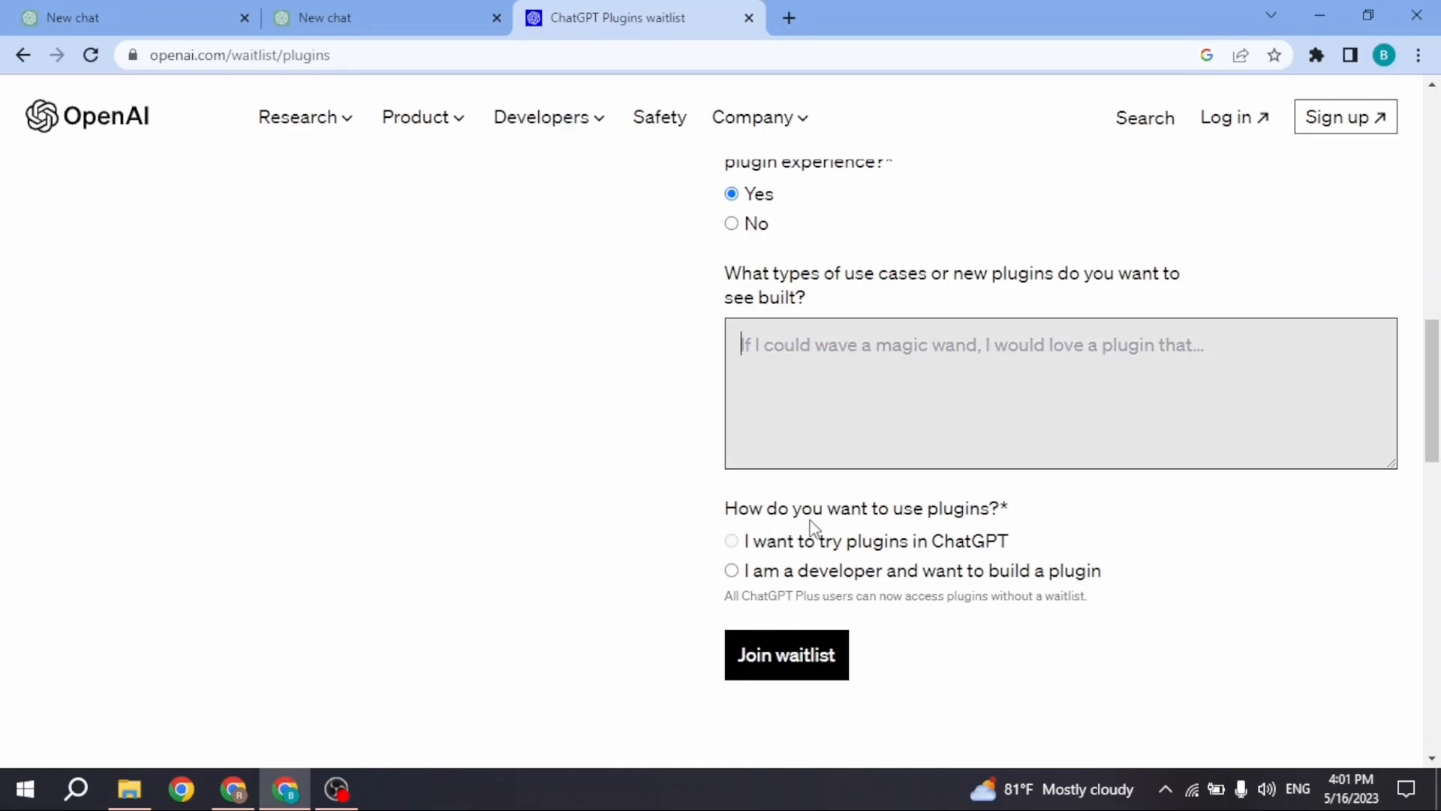
mouse_move(896, 549)
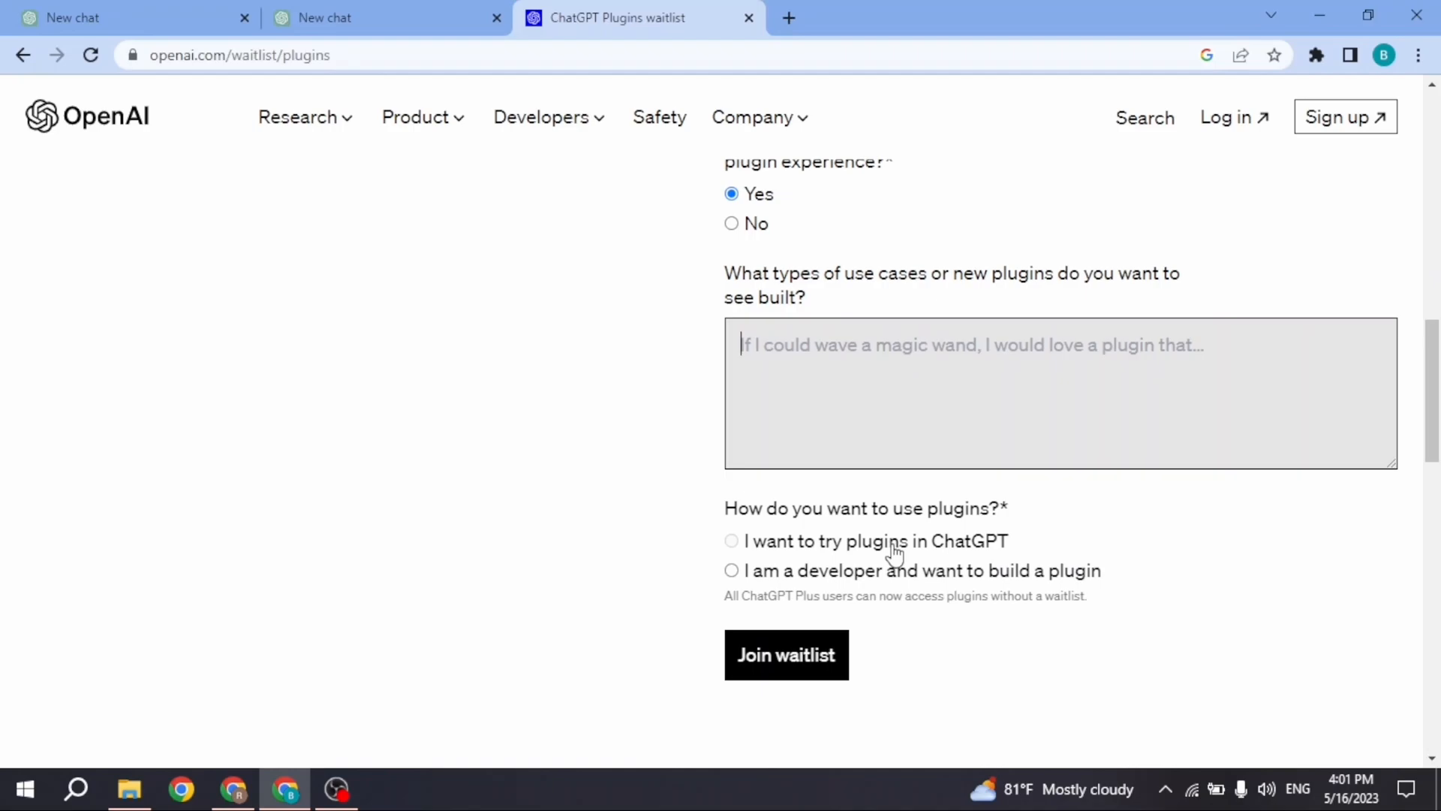
mouse_move(961, 589)
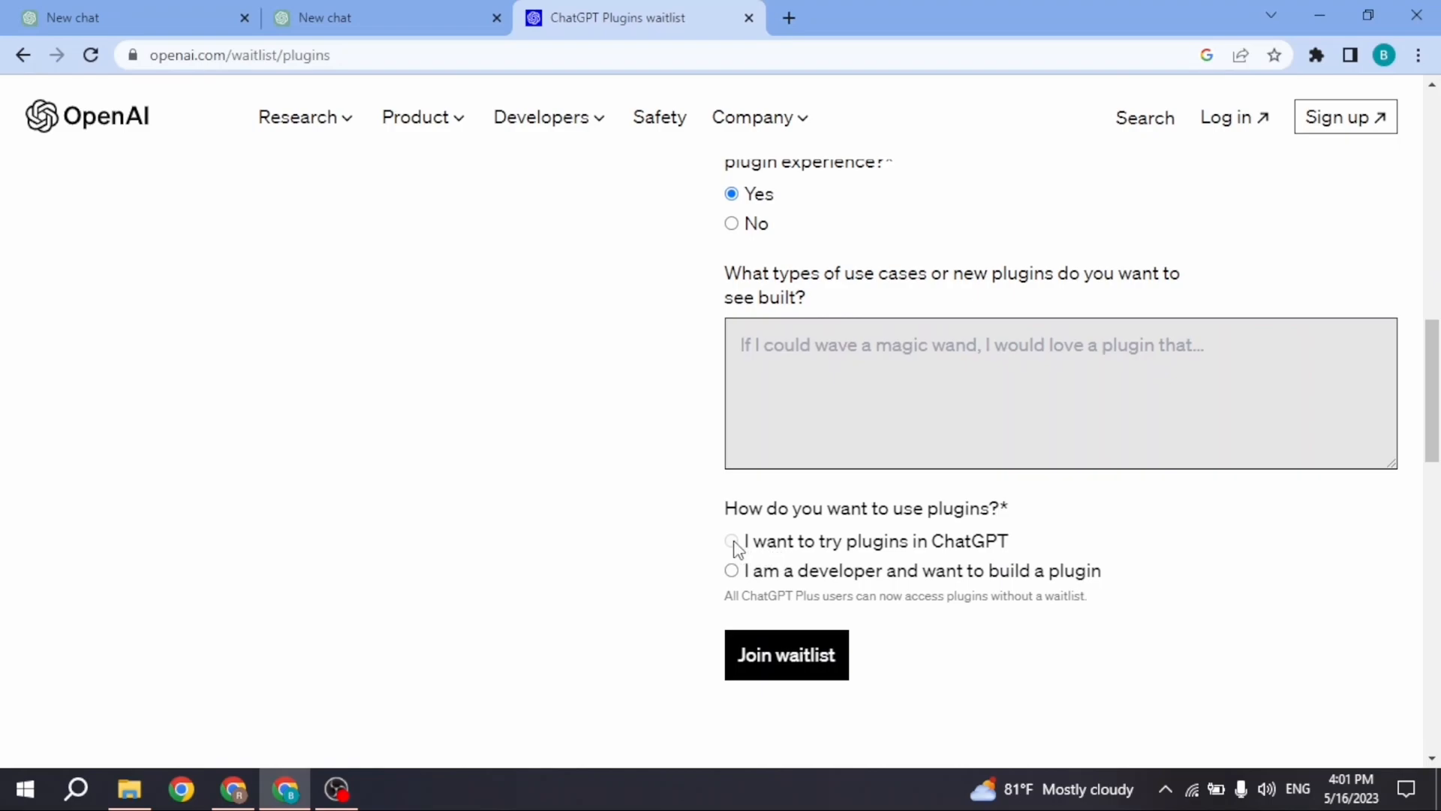
Step: Choose 'I am a developer and want to build a plugin' and scroll to Join waitlist
click(730, 570)
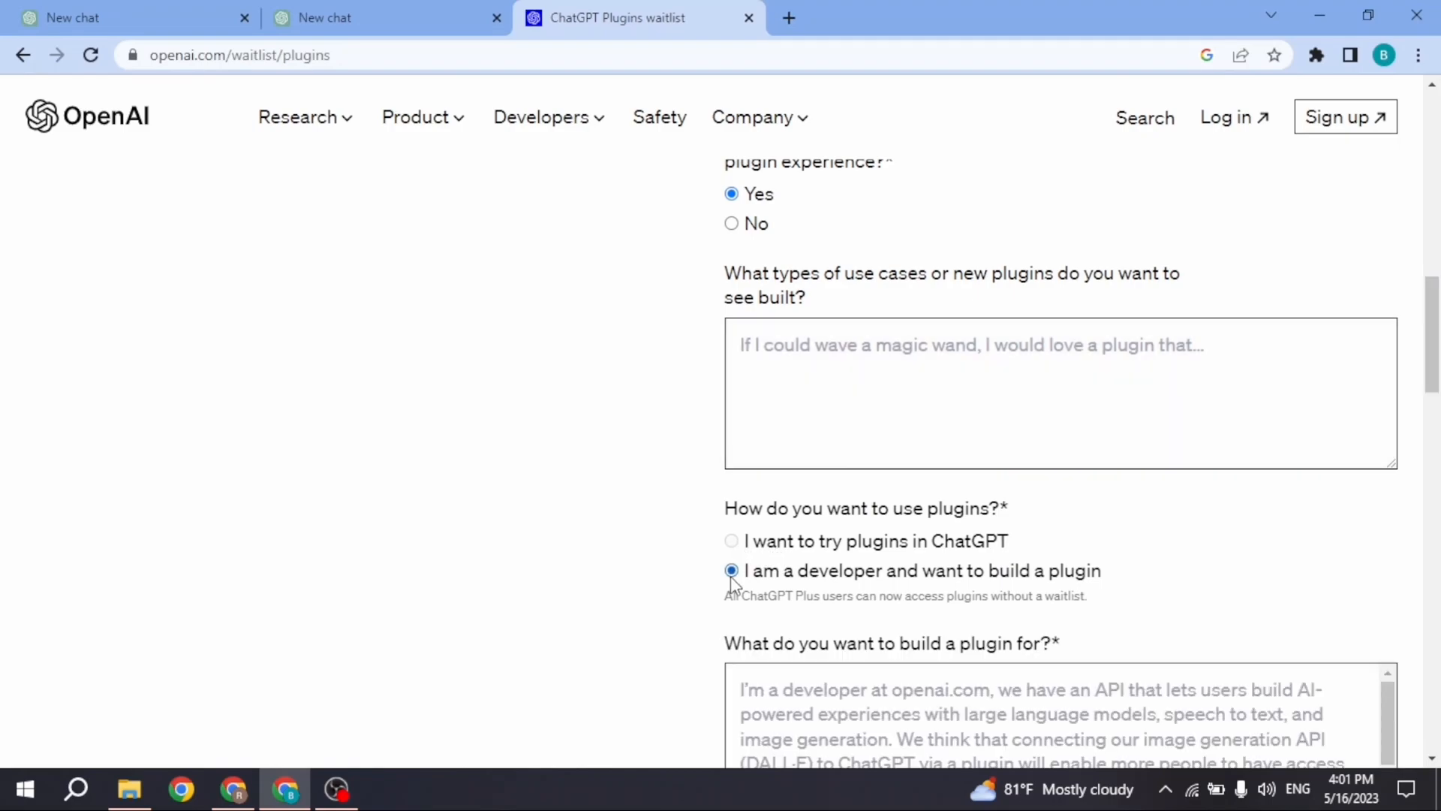
mouse_move(804, 584)
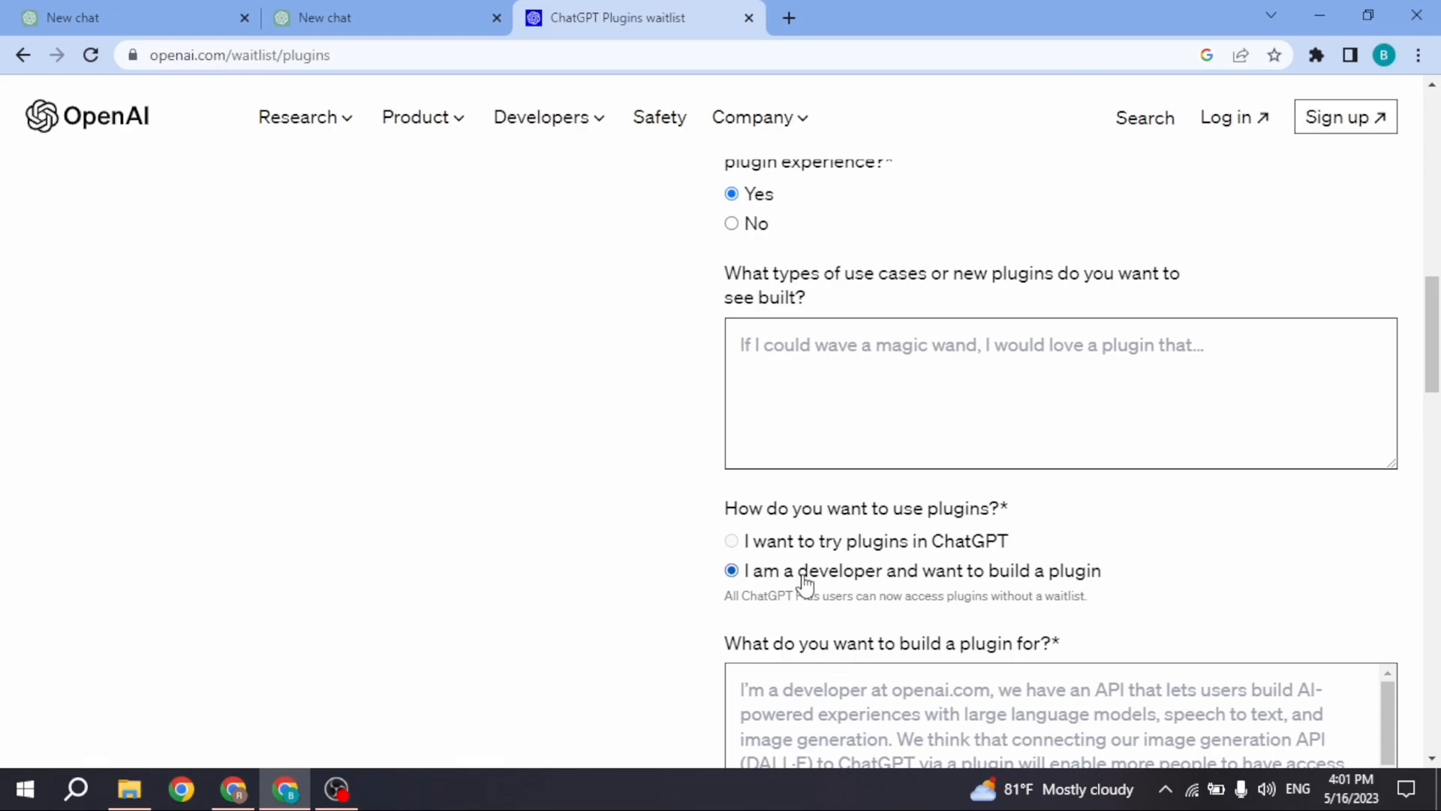
scroll(down, 3)
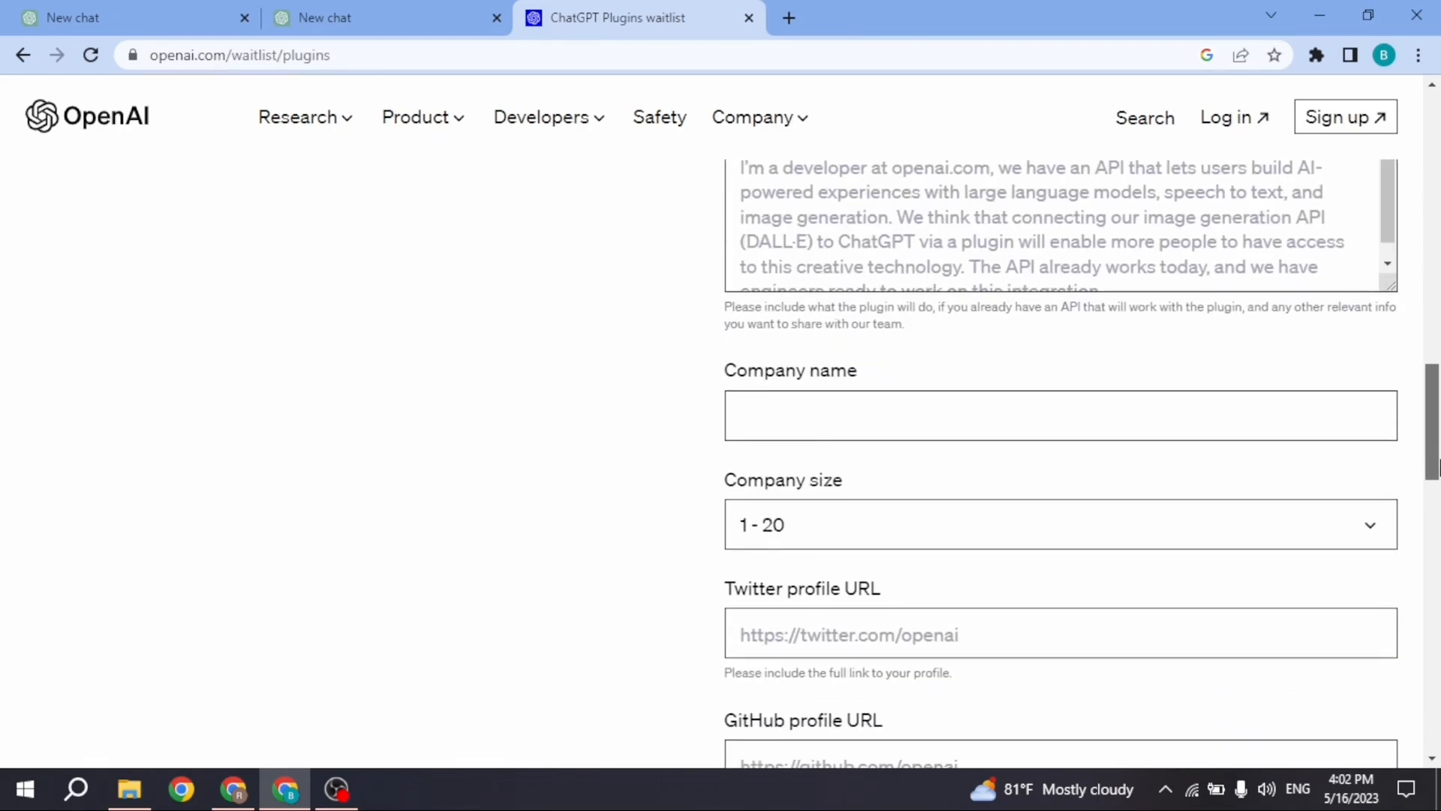
scroll(up, 3)
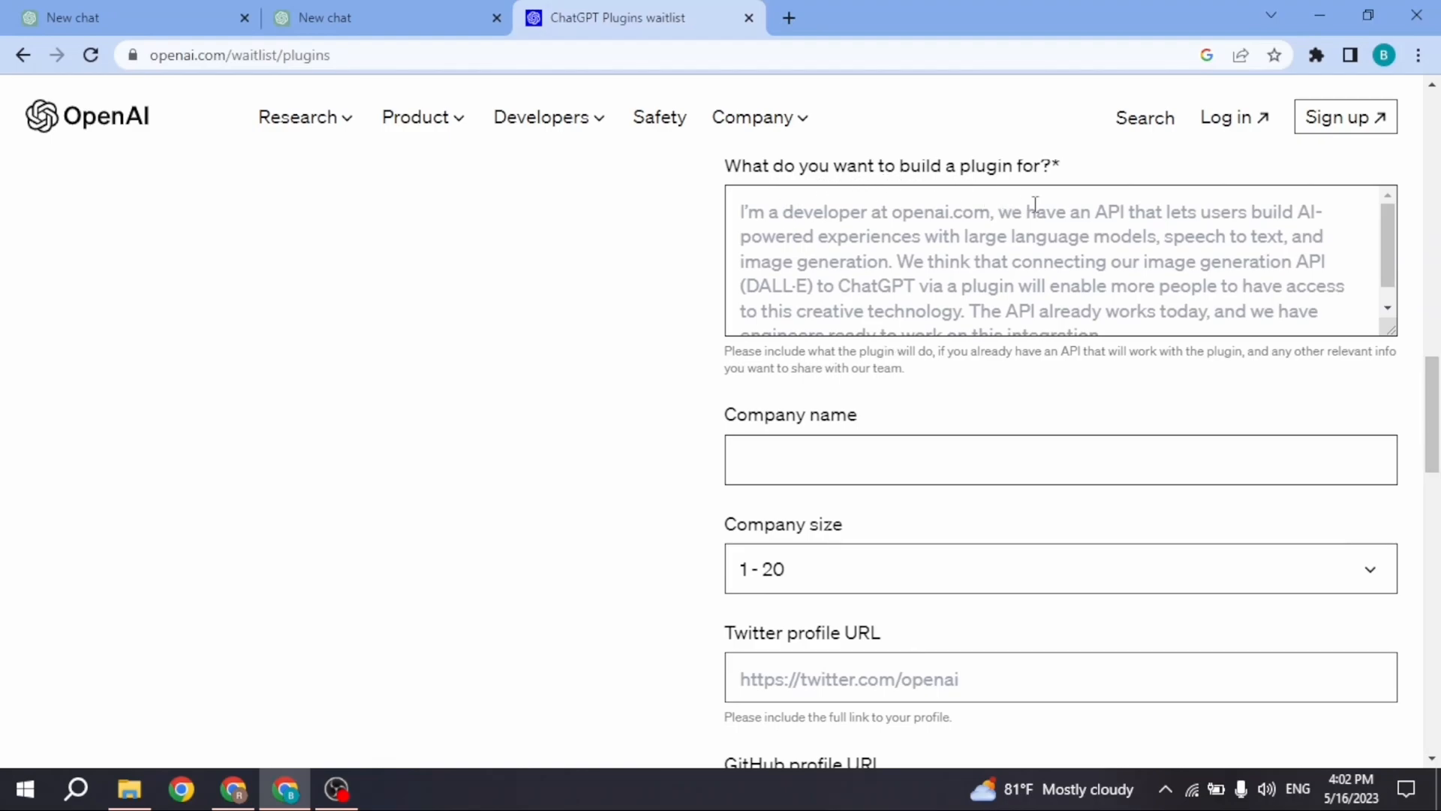
scroll(down, 3)
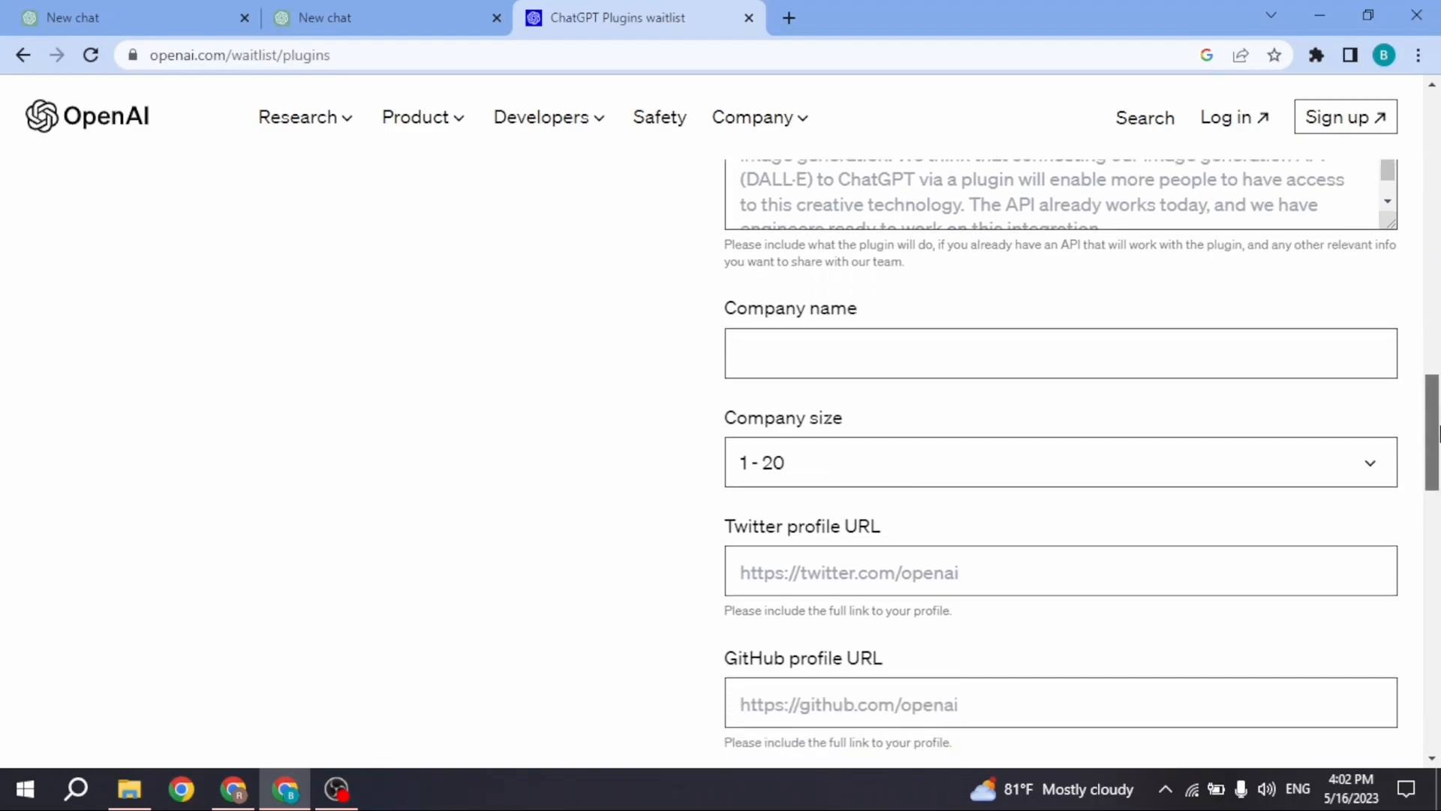
scroll(down, 3)
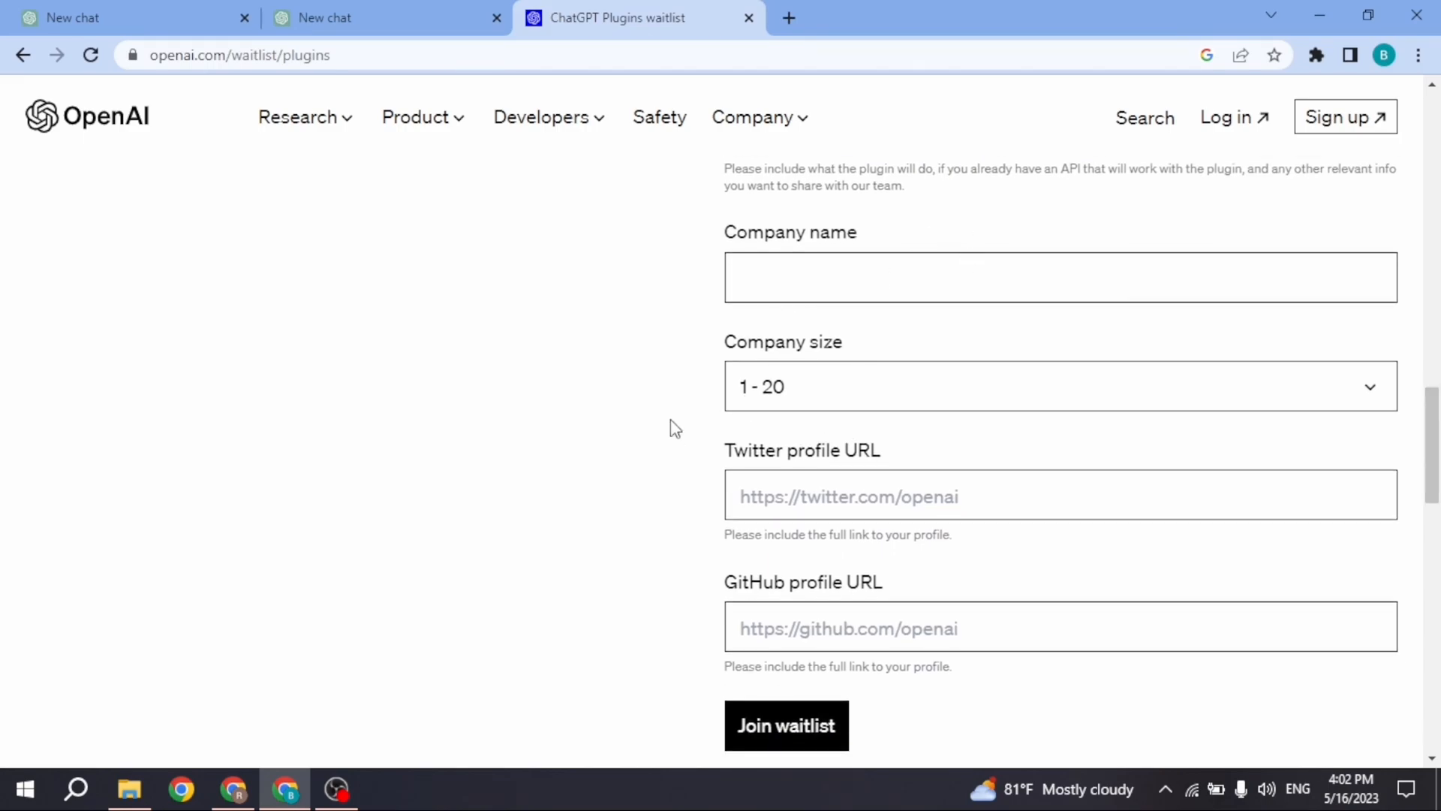
mouse_move(780, 627)
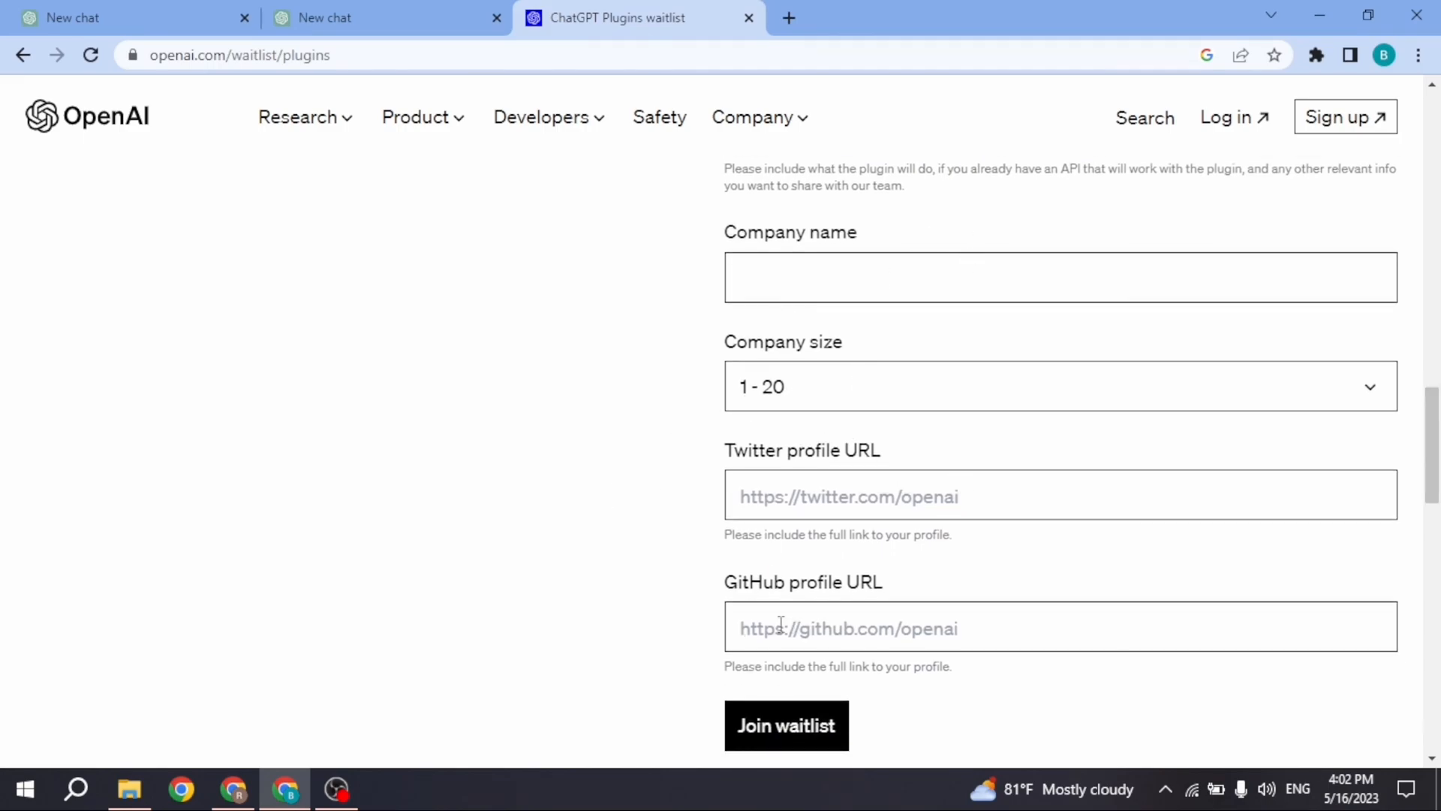
scroll(down, 3)
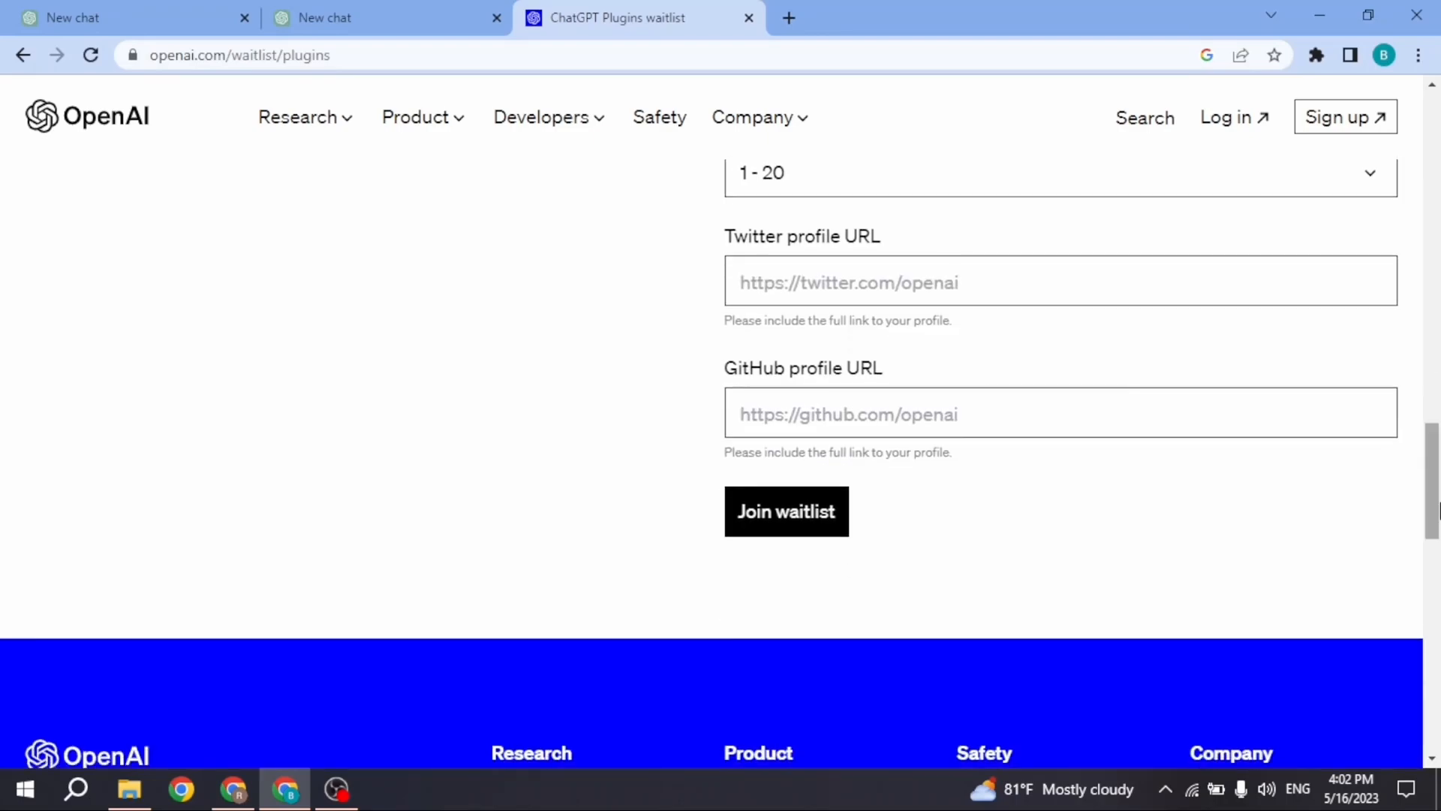
mouse_move(450, 308)
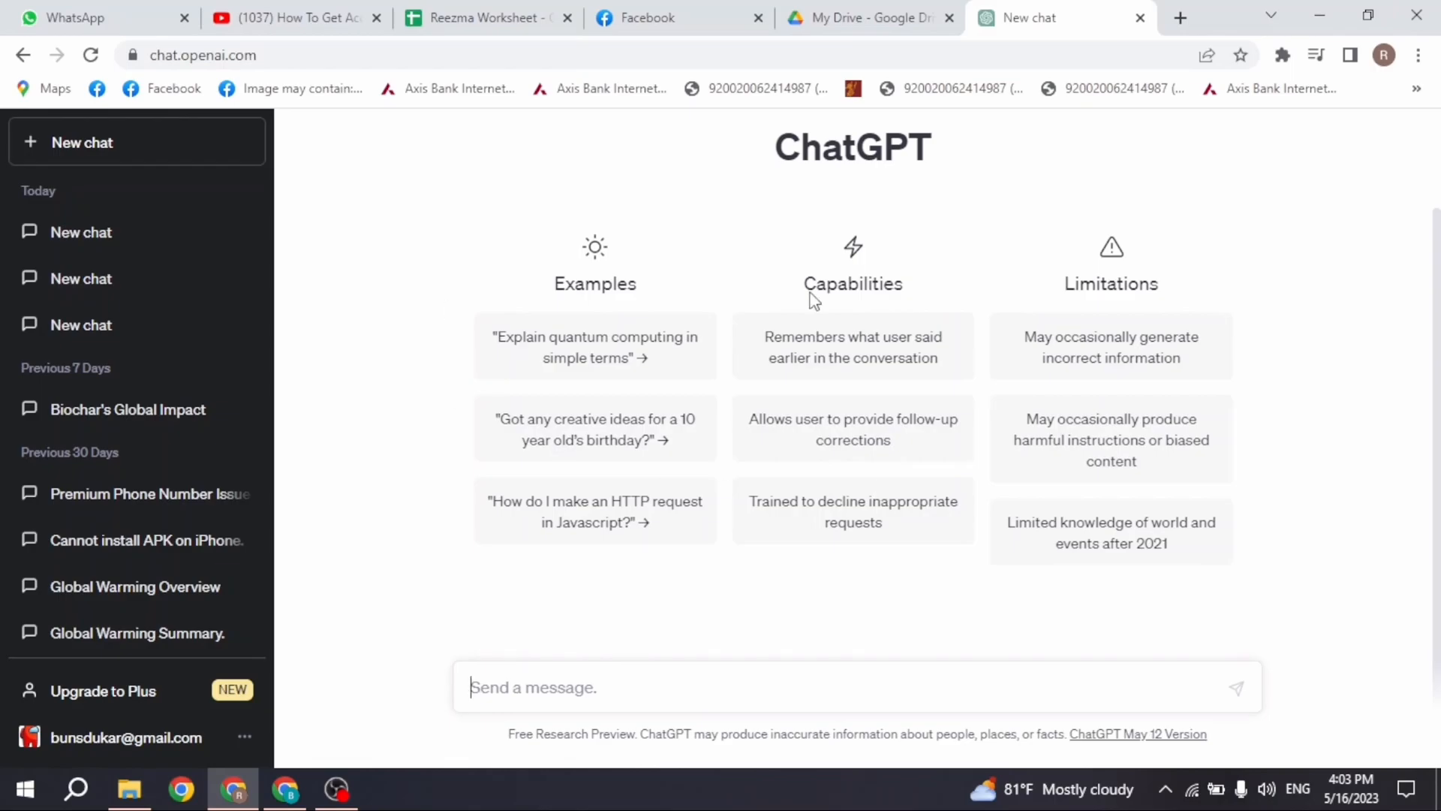
mouse_move(637, 480)
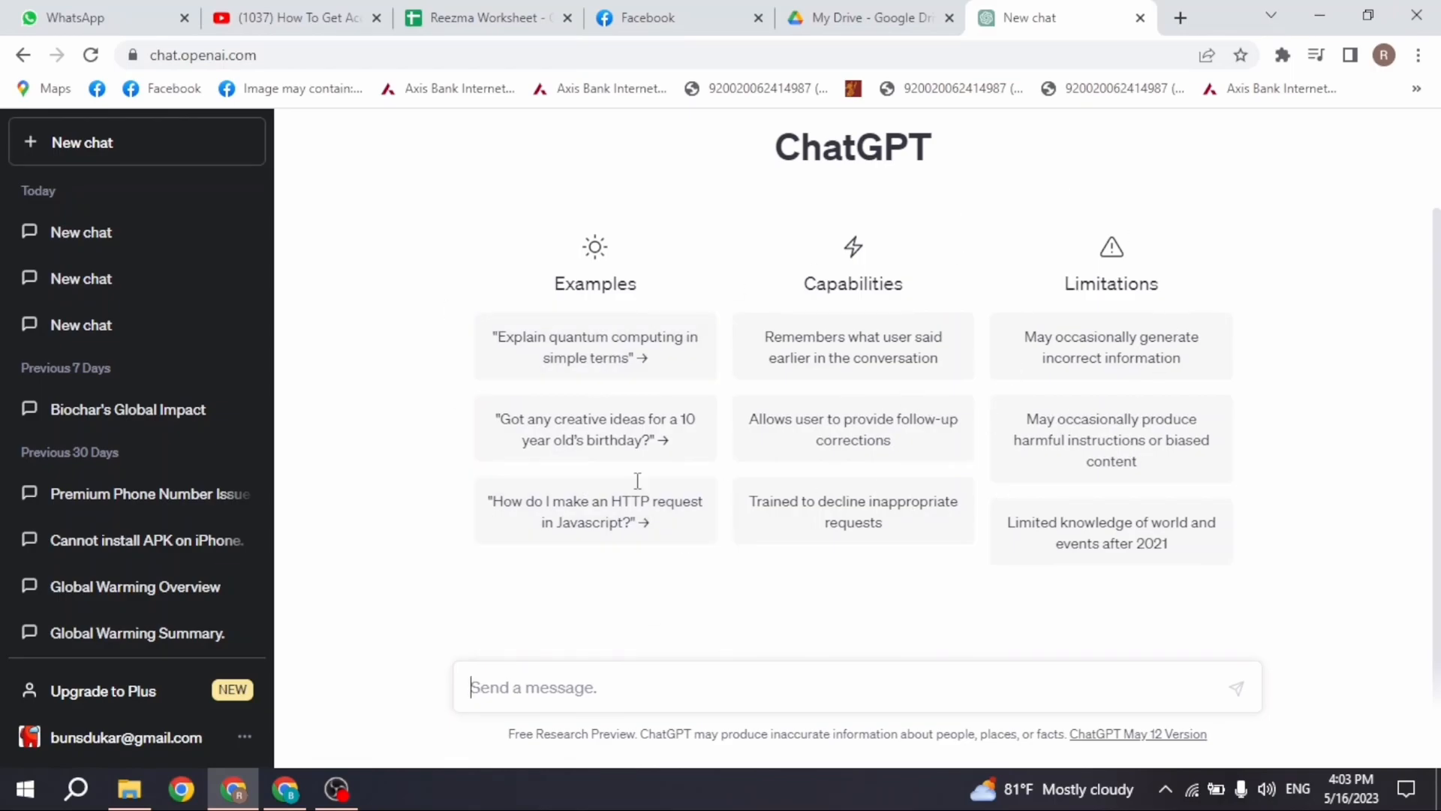
mouse_move(342, 601)
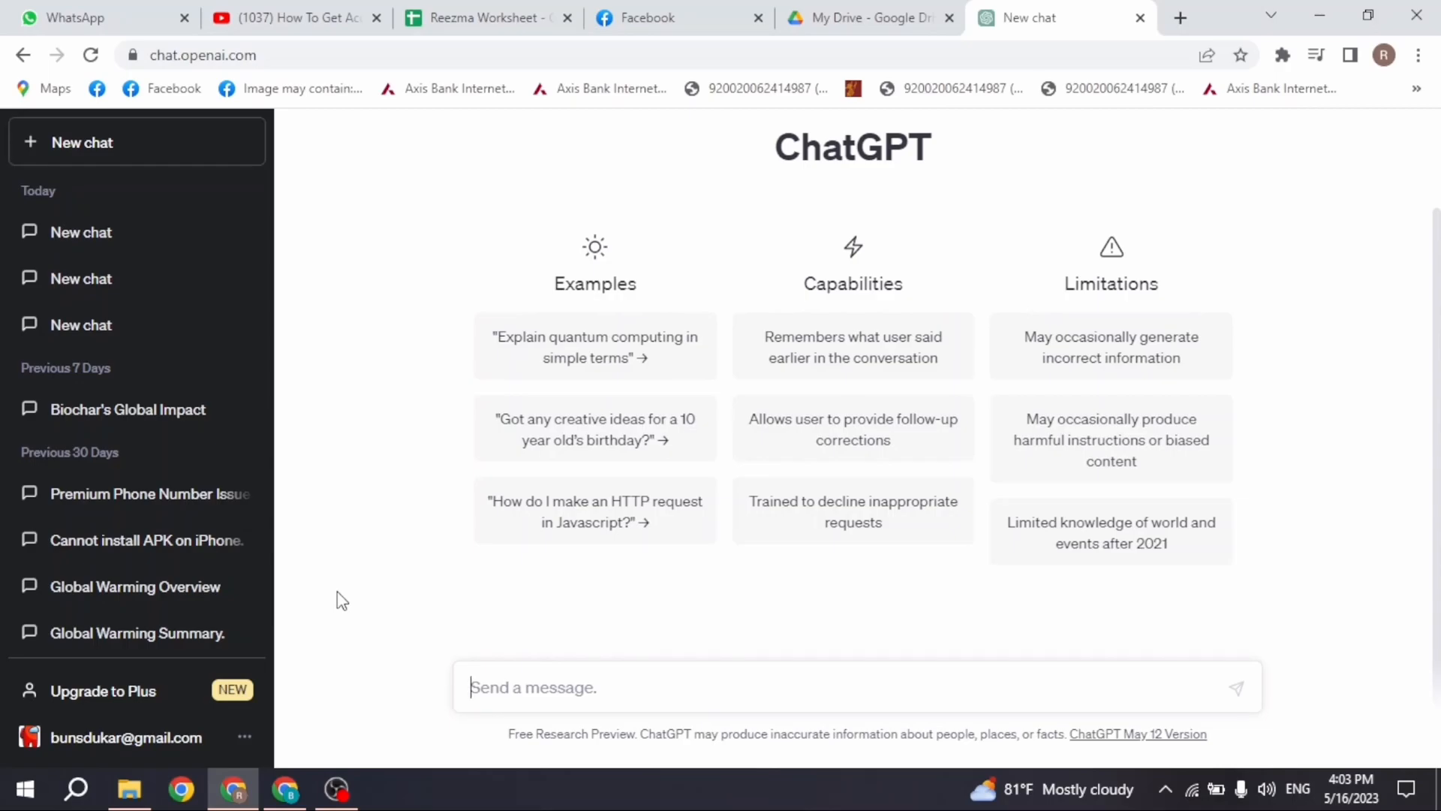
mouse_move(165, 725)
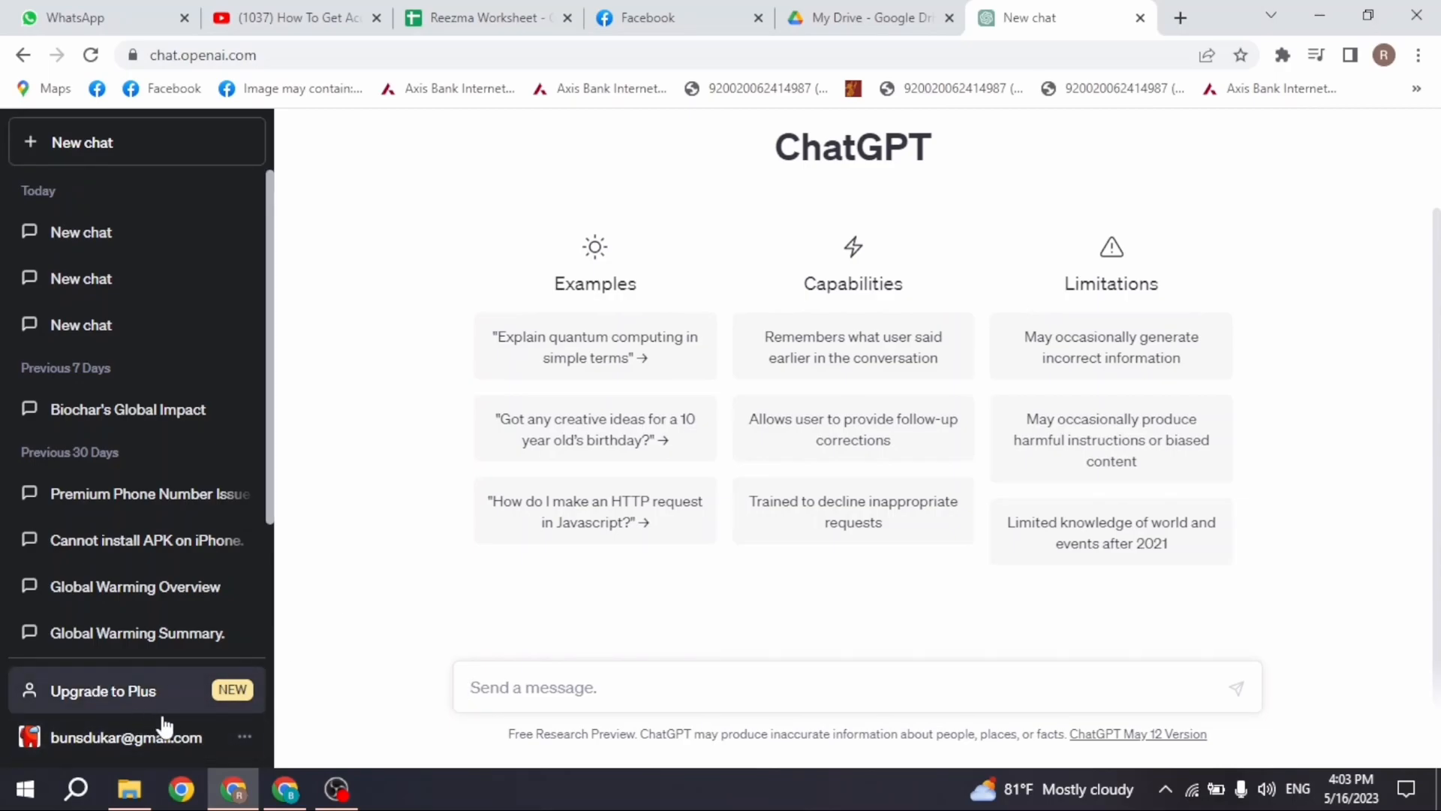
Step: Choose 'Upgrade plan' from the sidebar's Upgrade to Plus dialog
click(103, 691)
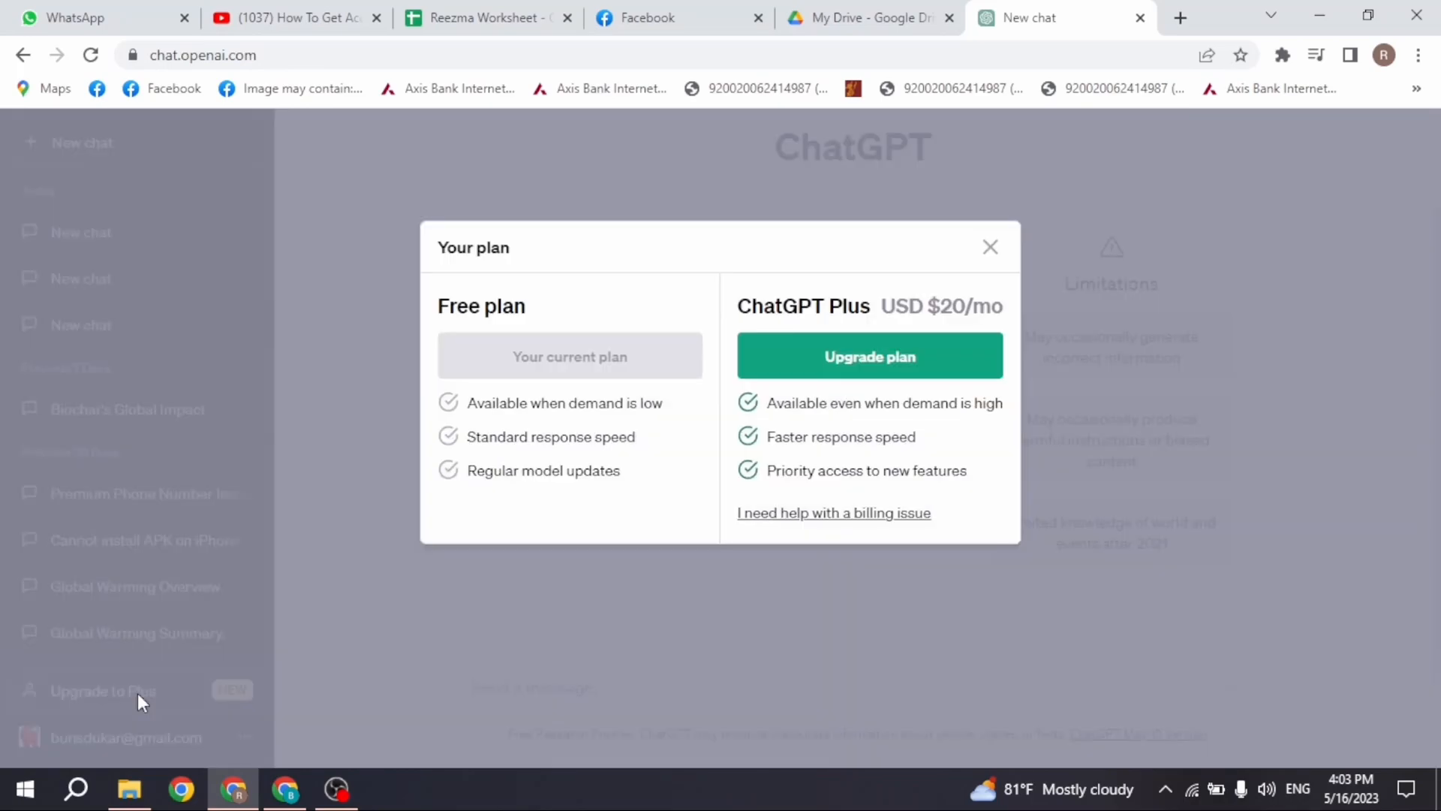
mouse_move(868, 356)
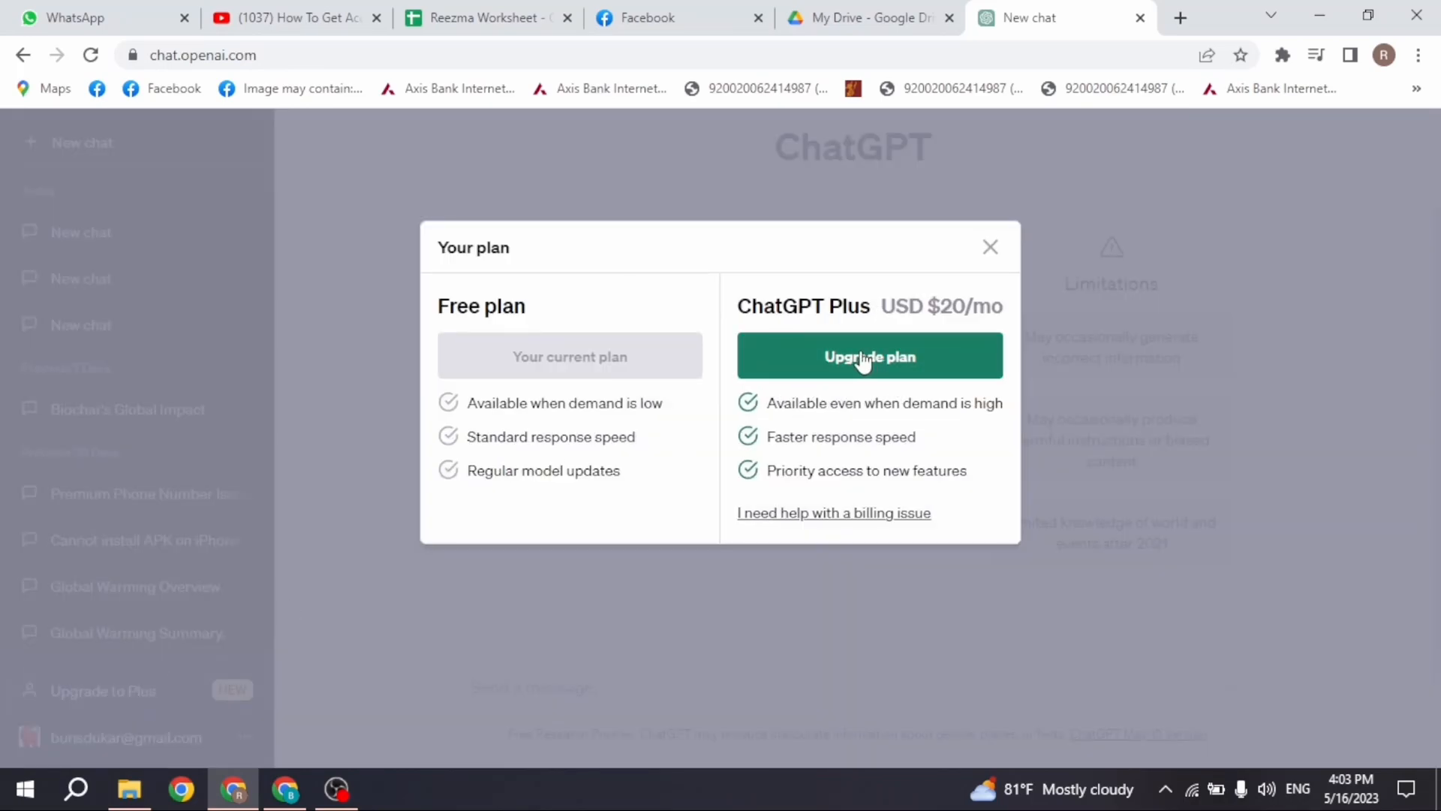
click(869, 356)
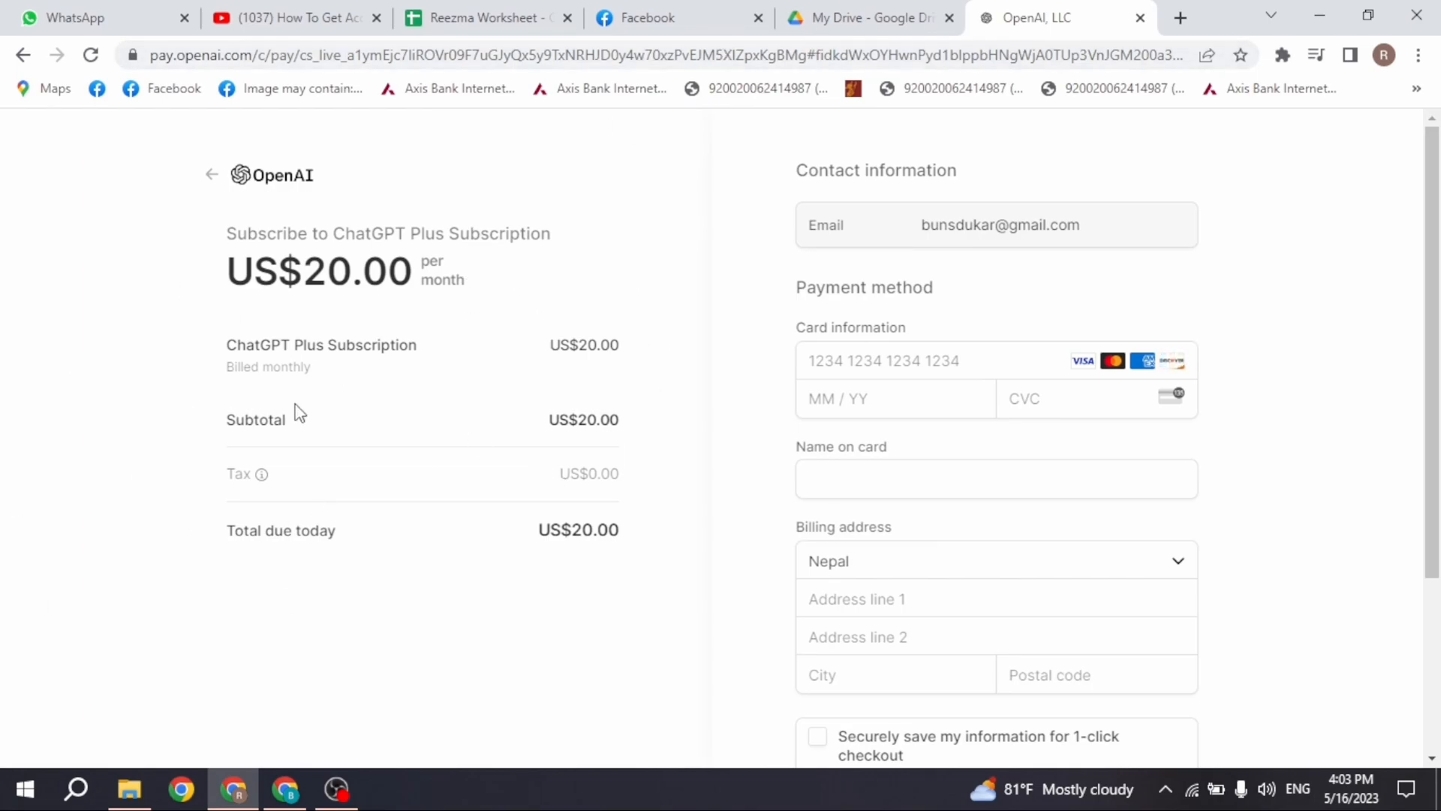
mouse_move(450, 430)
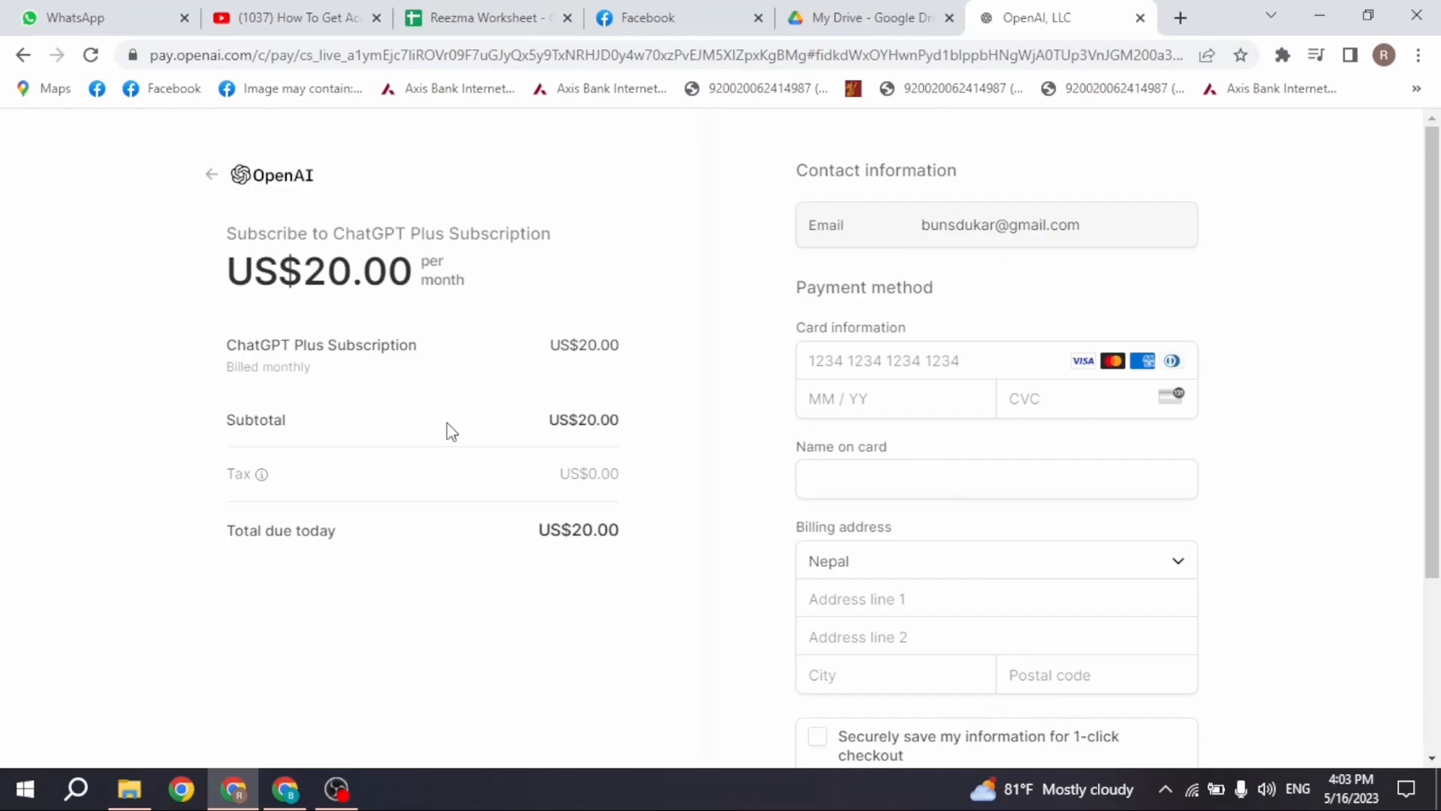
Step: Scroll through the US$20/month Plus checkout's card and billing fields to Subscribe
scroll(down, 3)
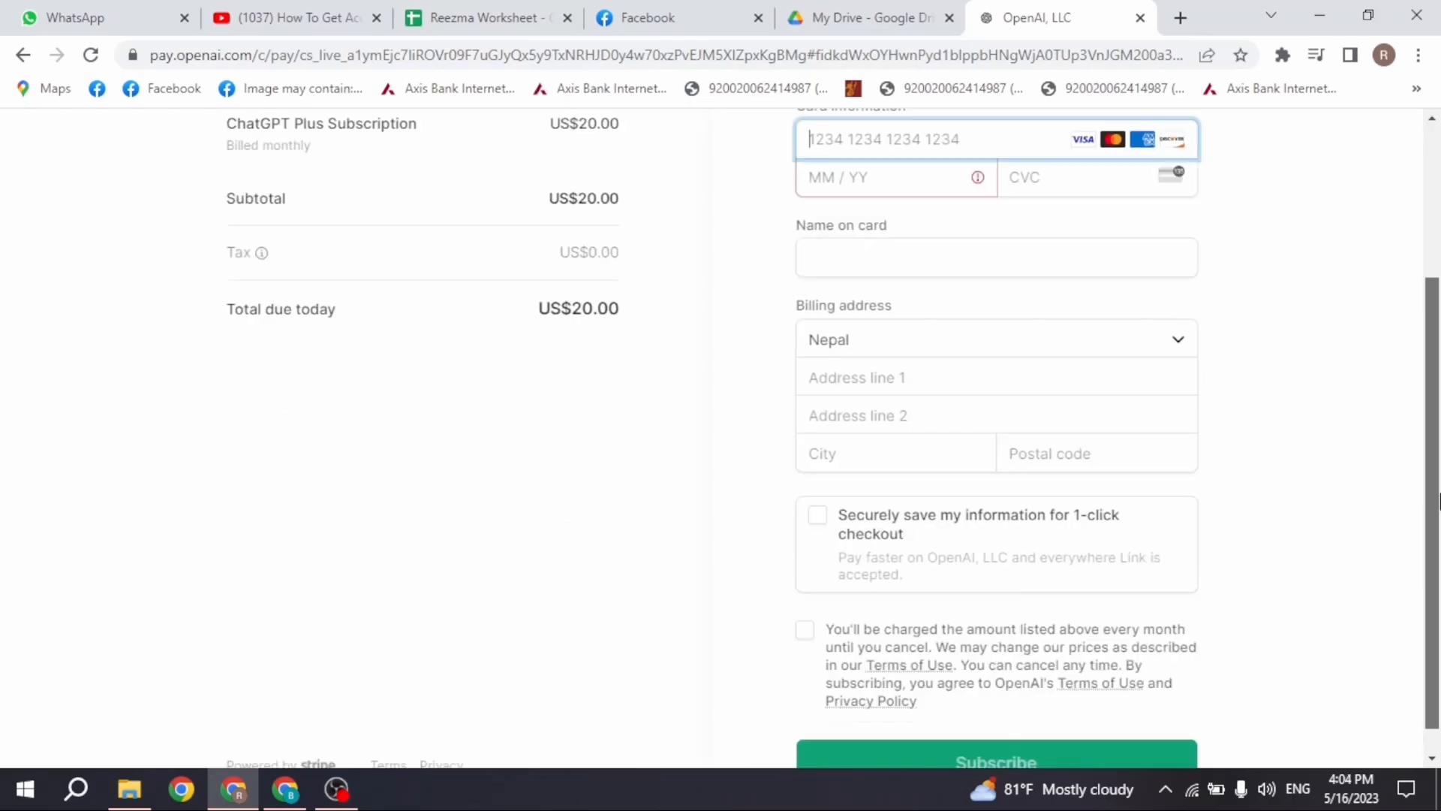
scroll(down, 3)
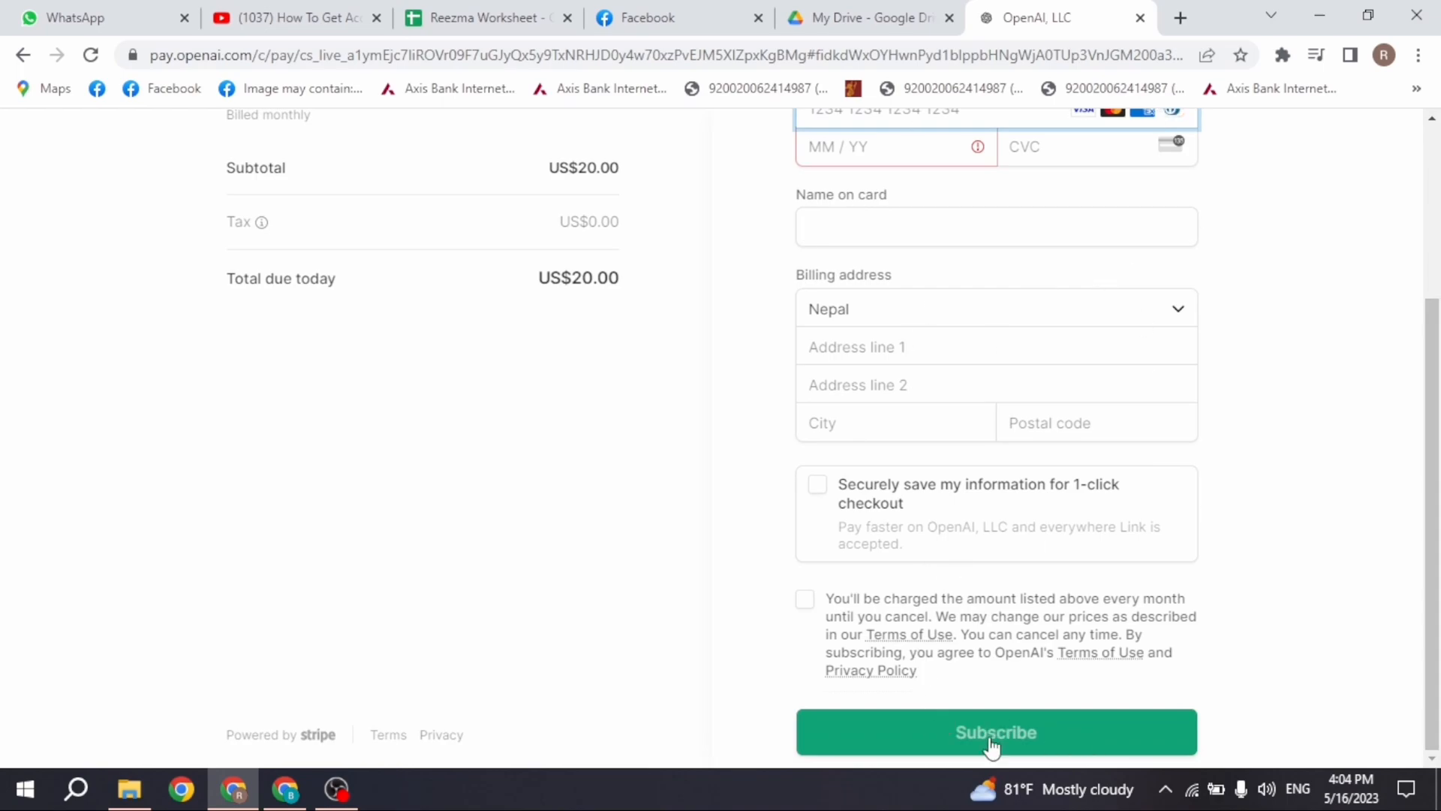
mouse_move(455, 442)
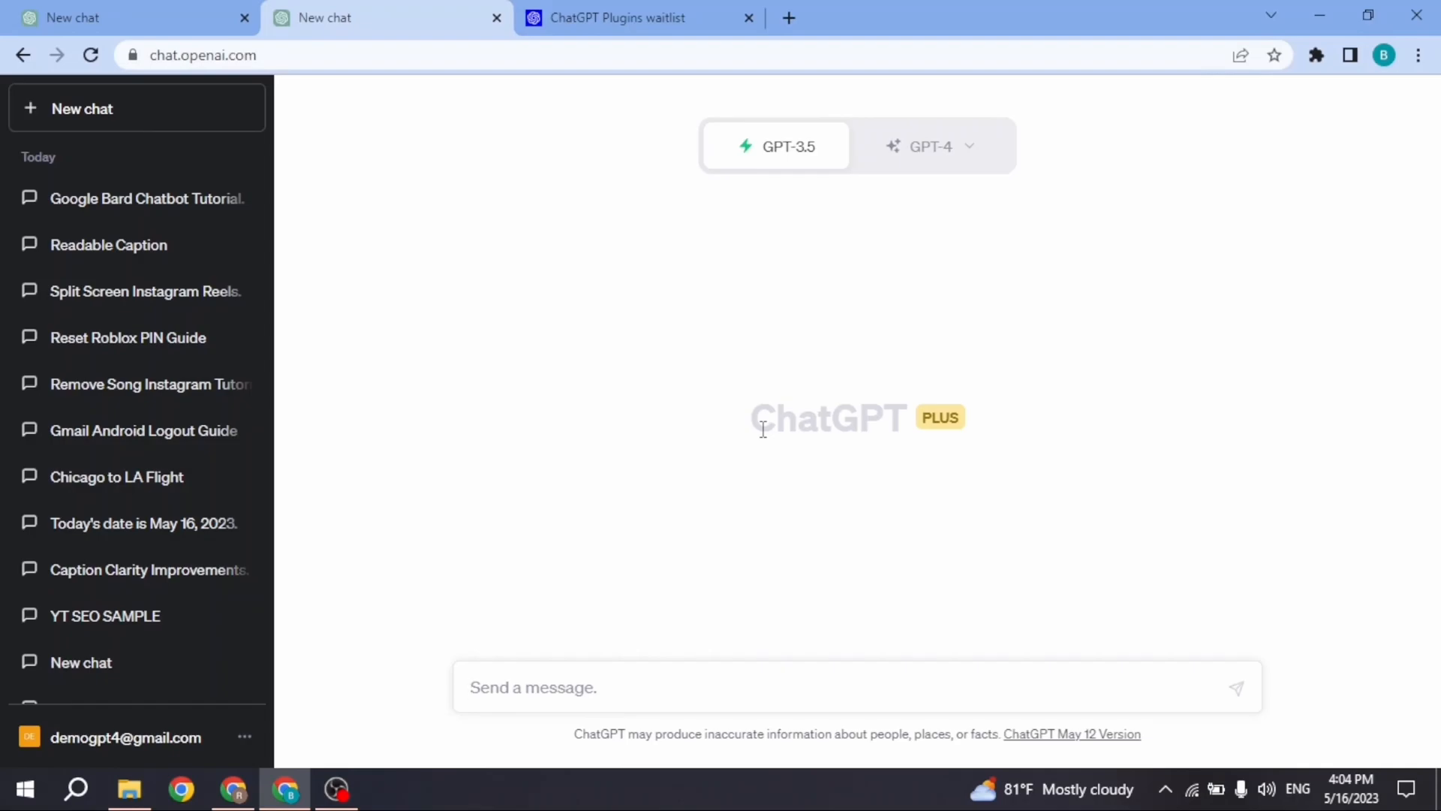
mouse_move(126, 738)
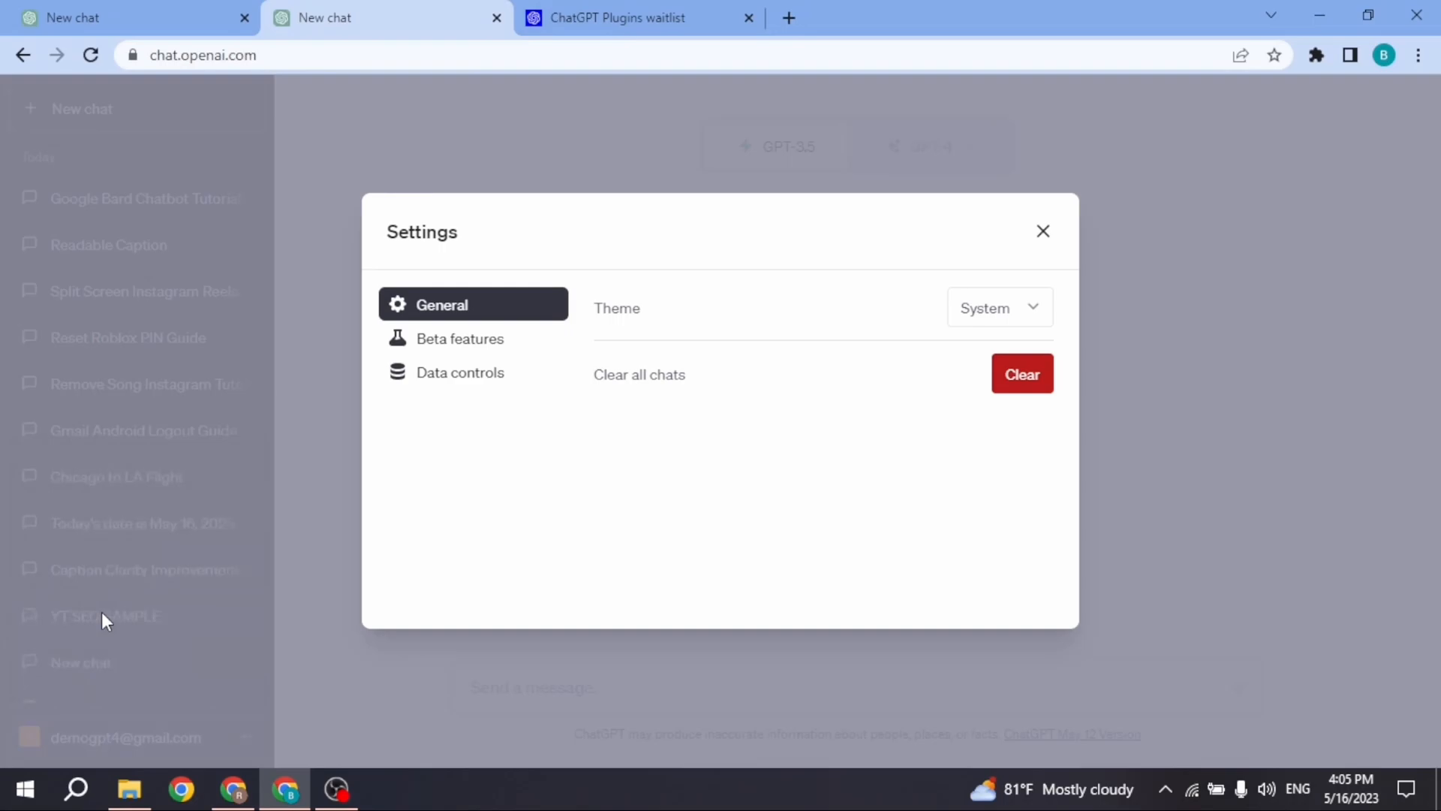
mouse_move(459, 347)
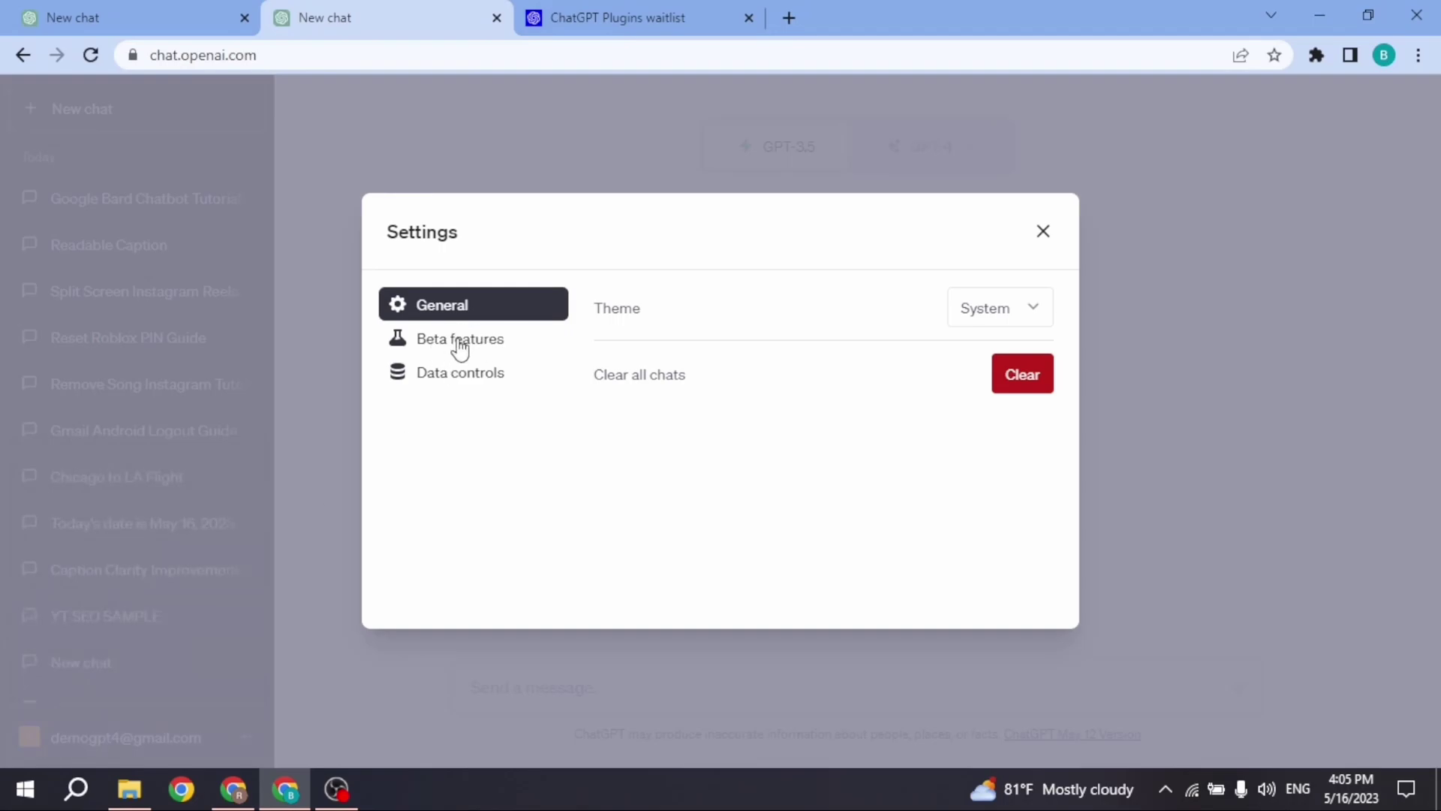
Step: Switch on the Plugins toggle under Beta features in Settings
click(459, 339)
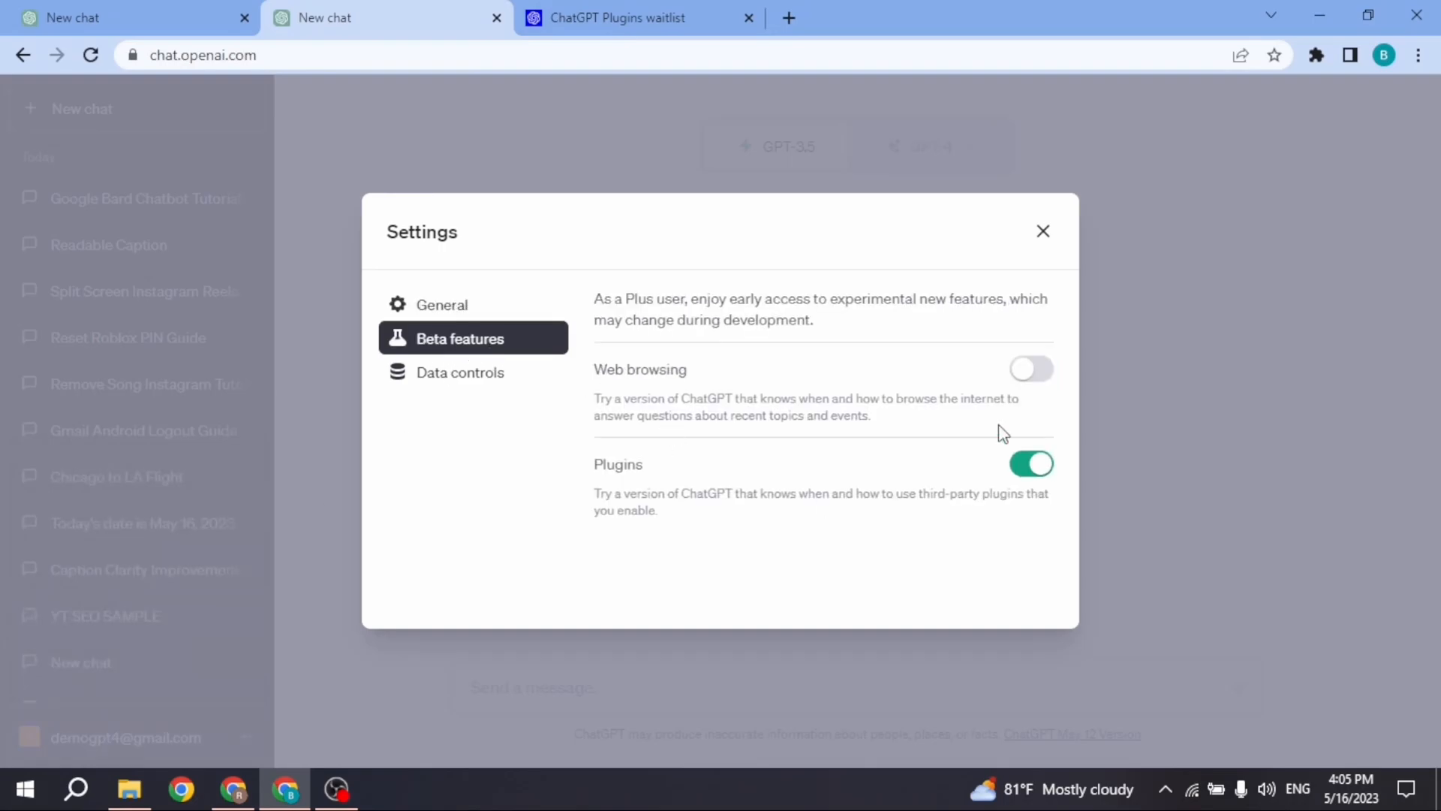
click(1043, 231)
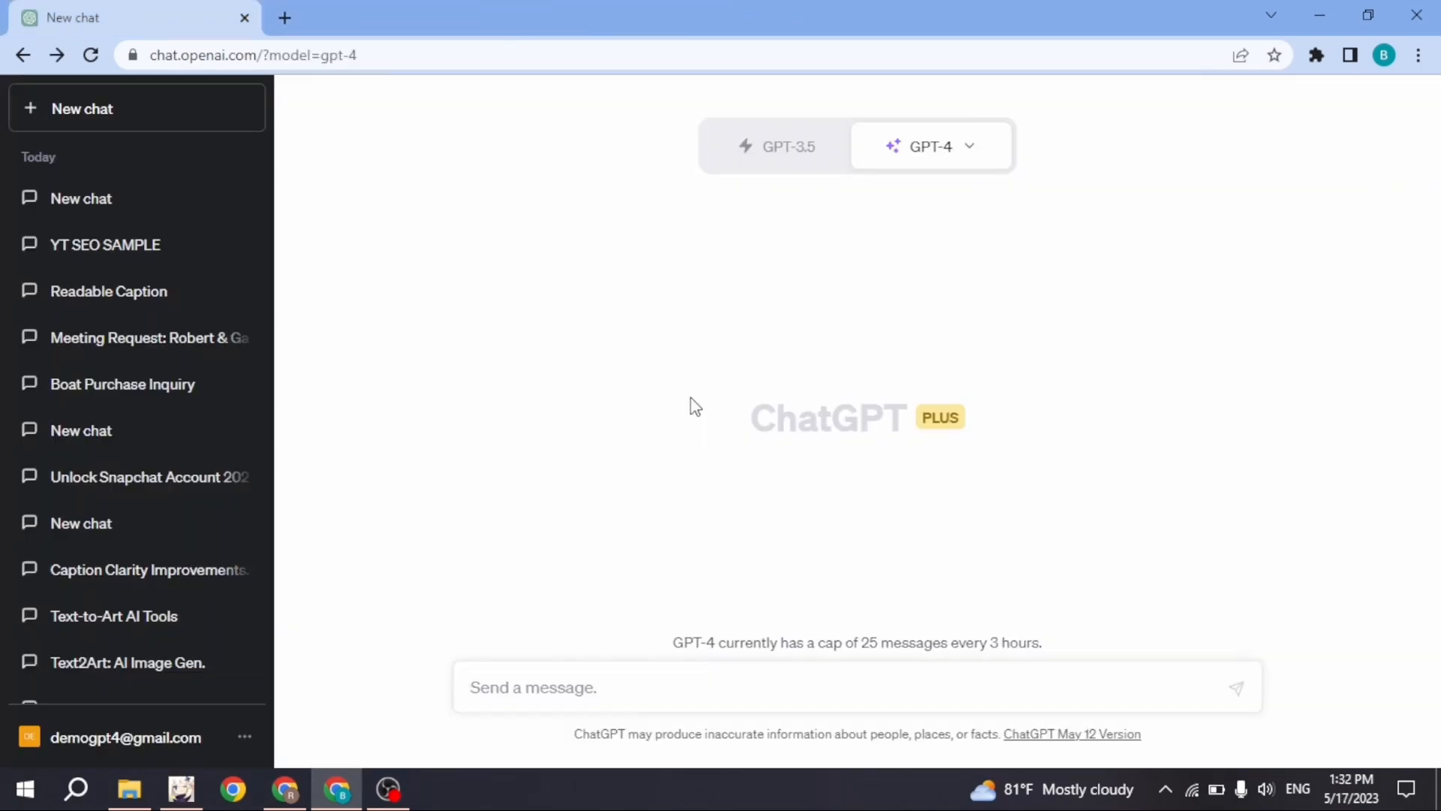
mouse_move(977, 193)
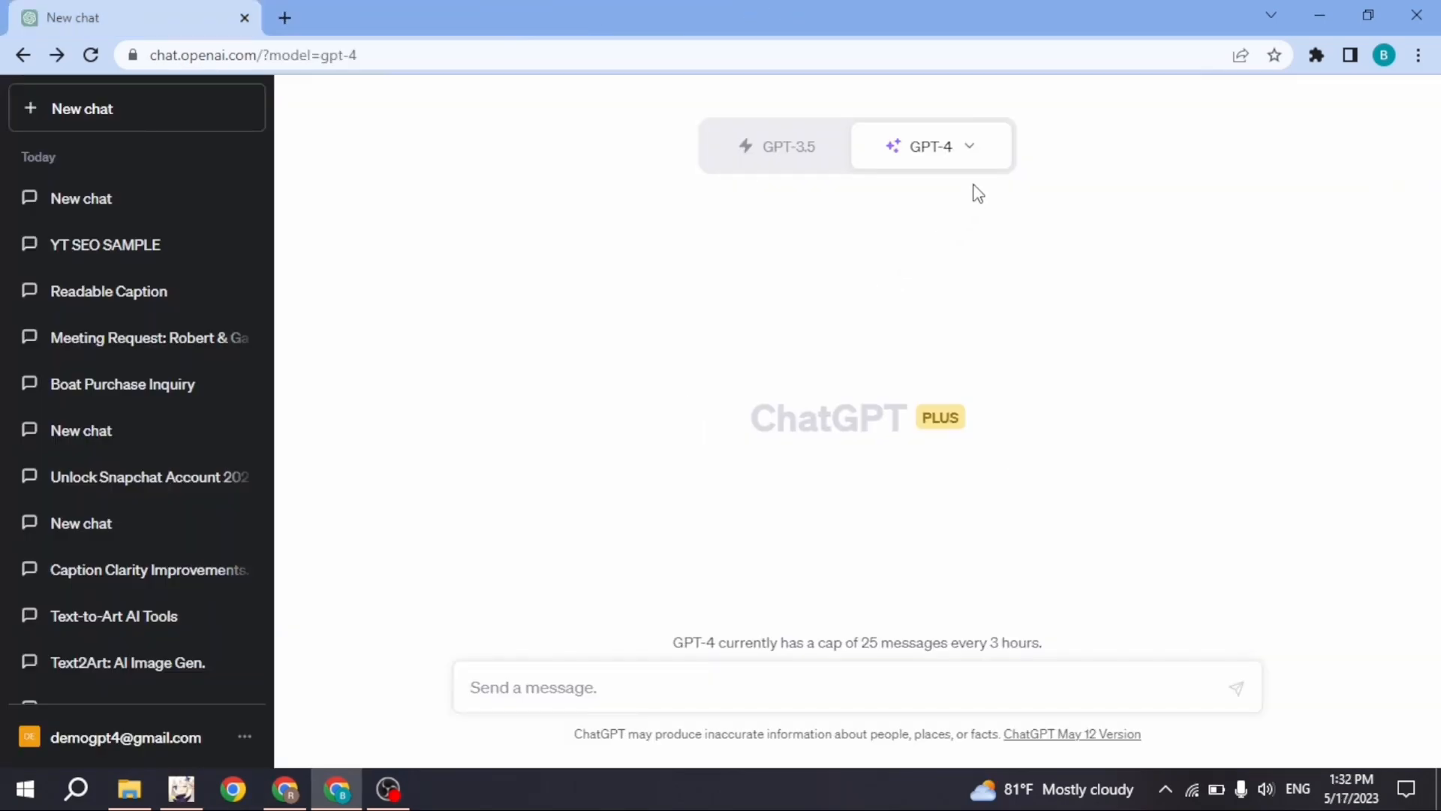
Step: Set GPT-4 to Plugins Beta and scroll the enabled plugins list to Plugin store
click(929, 146)
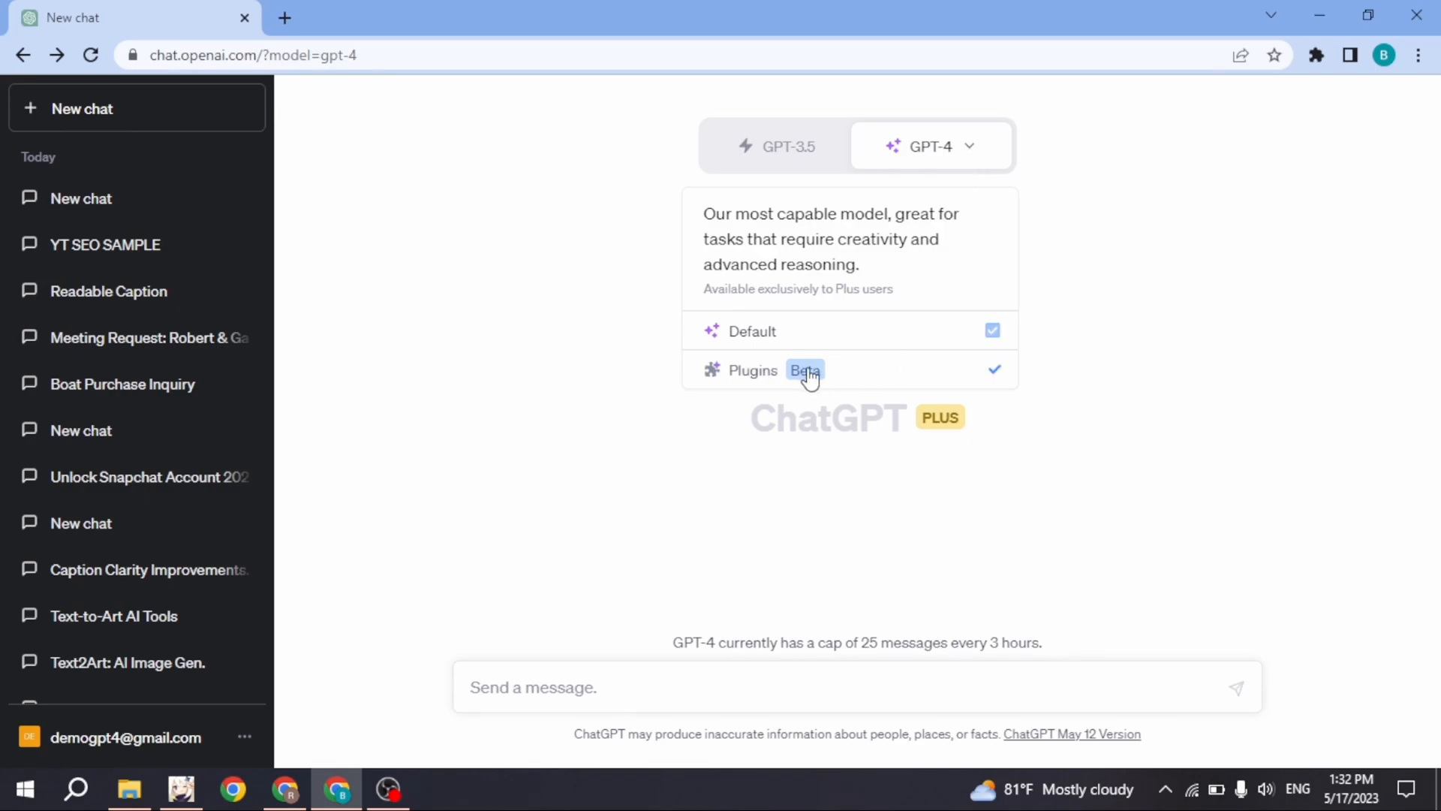
click(753, 369)
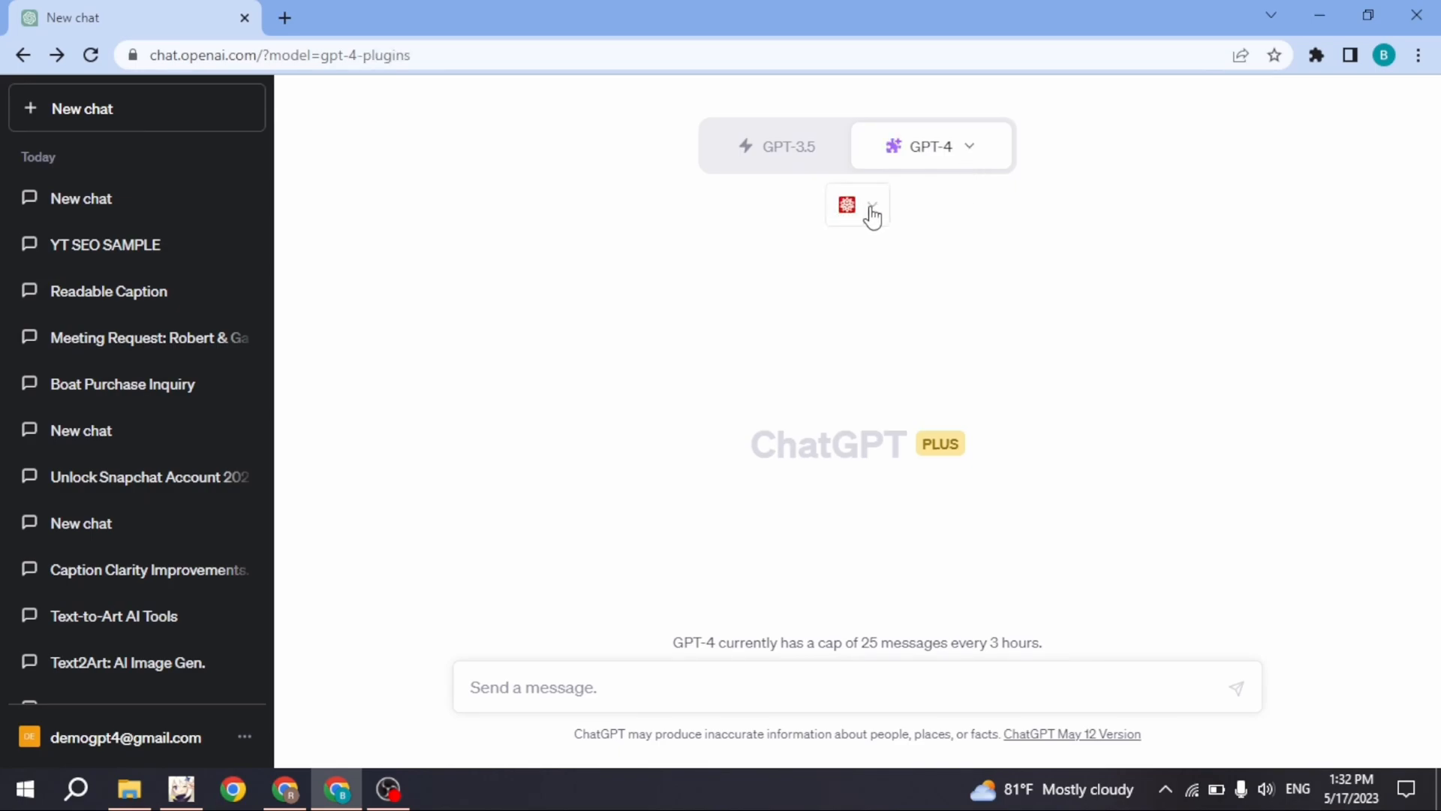
click(856, 205)
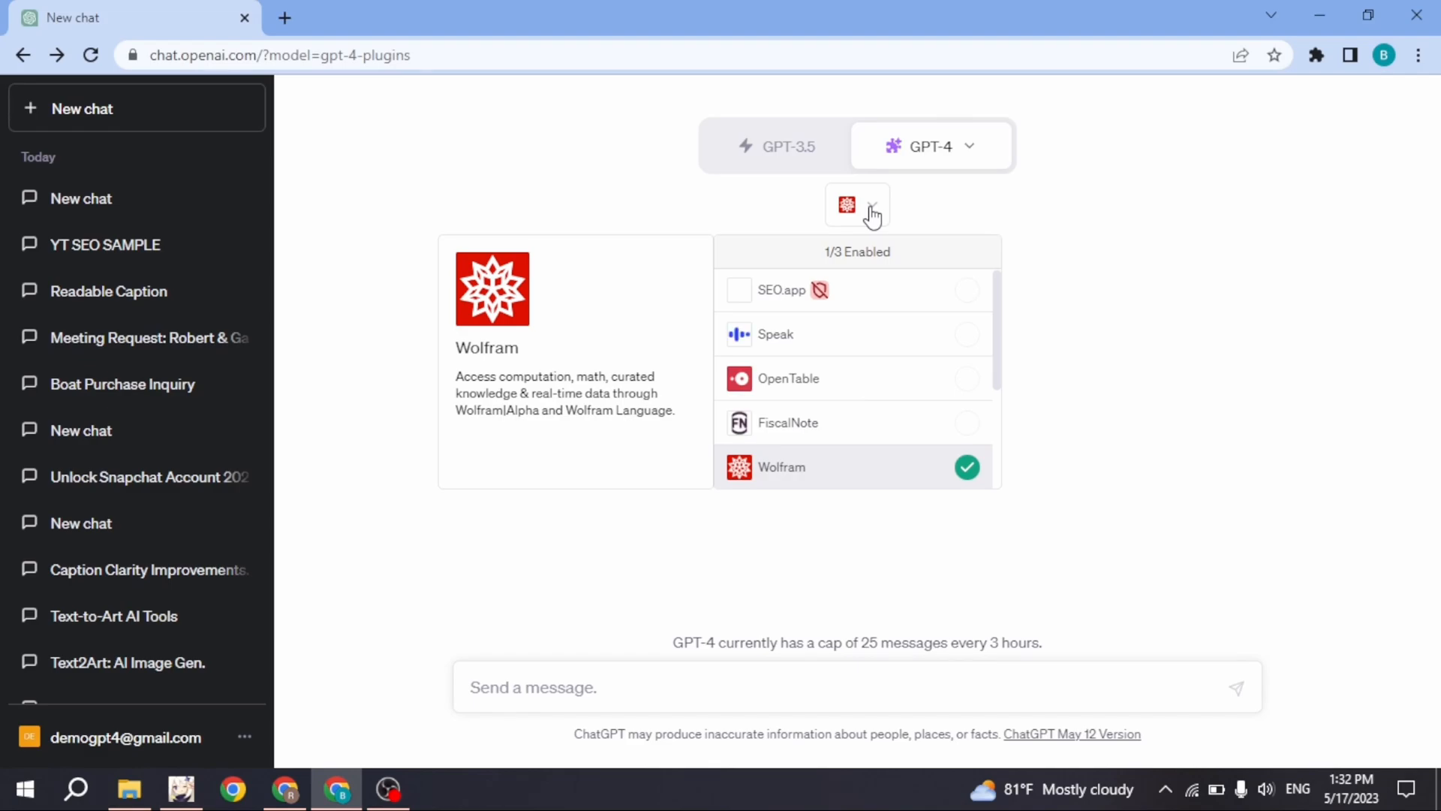
scroll(down, 3)
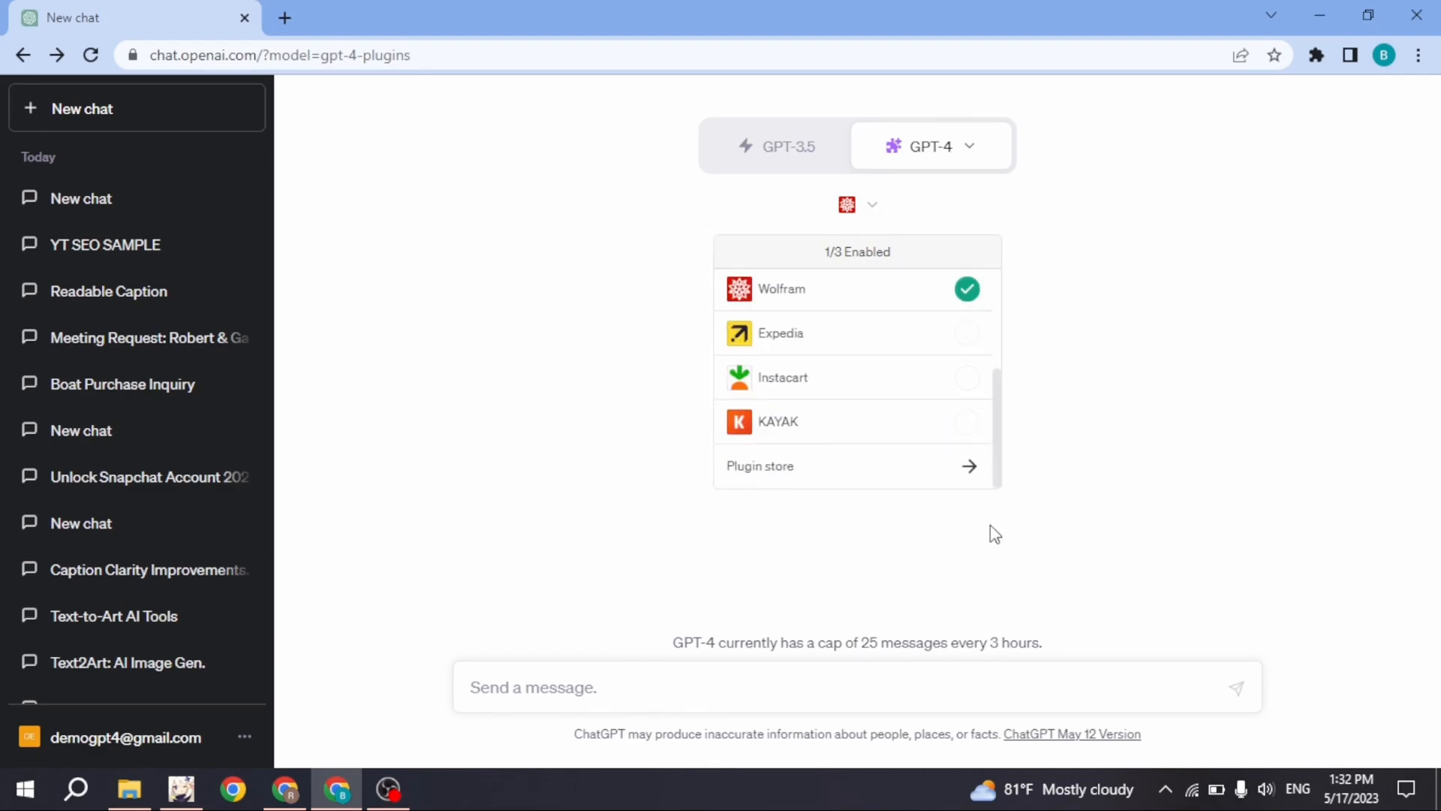
mouse_move(811, 466)
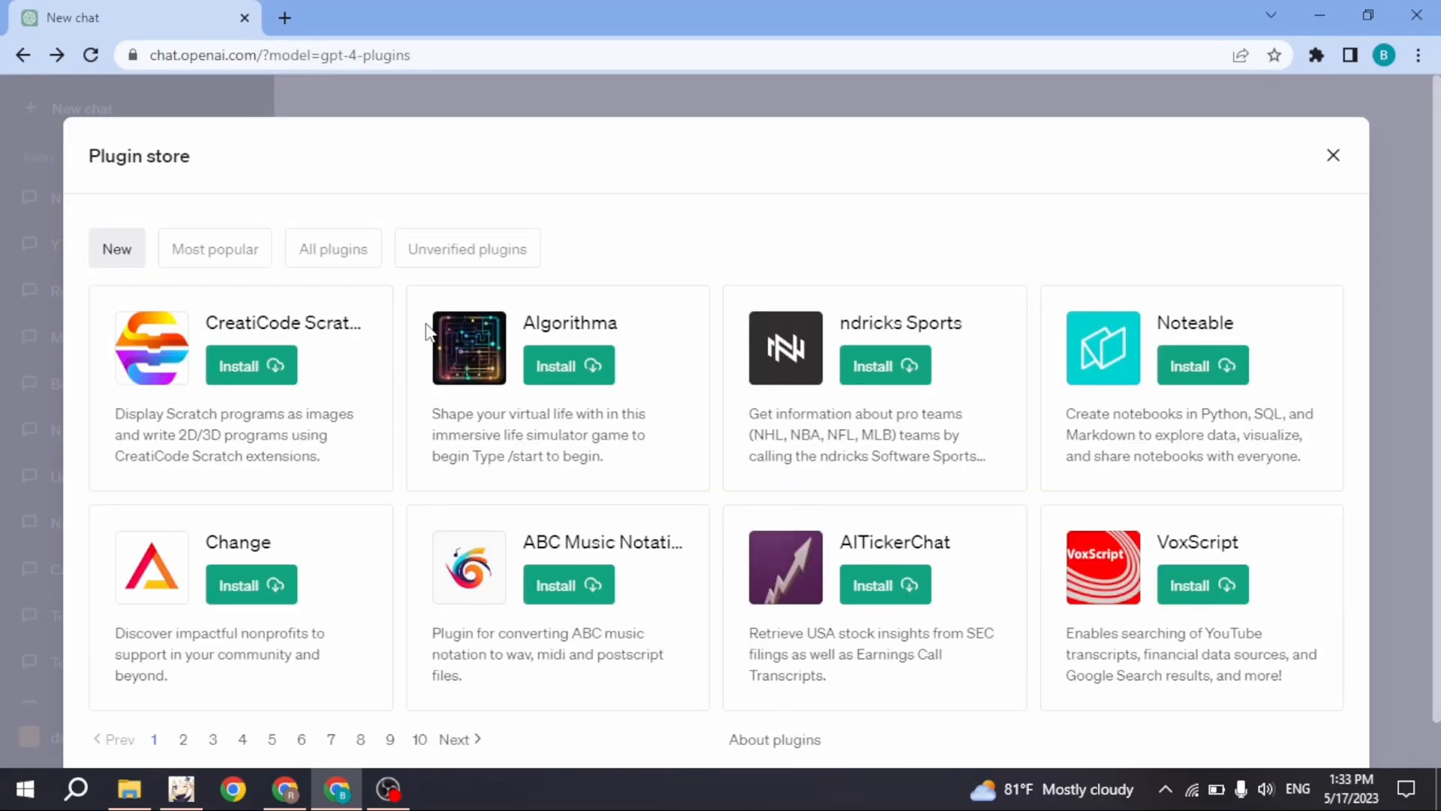
mouse_move(617, 712)
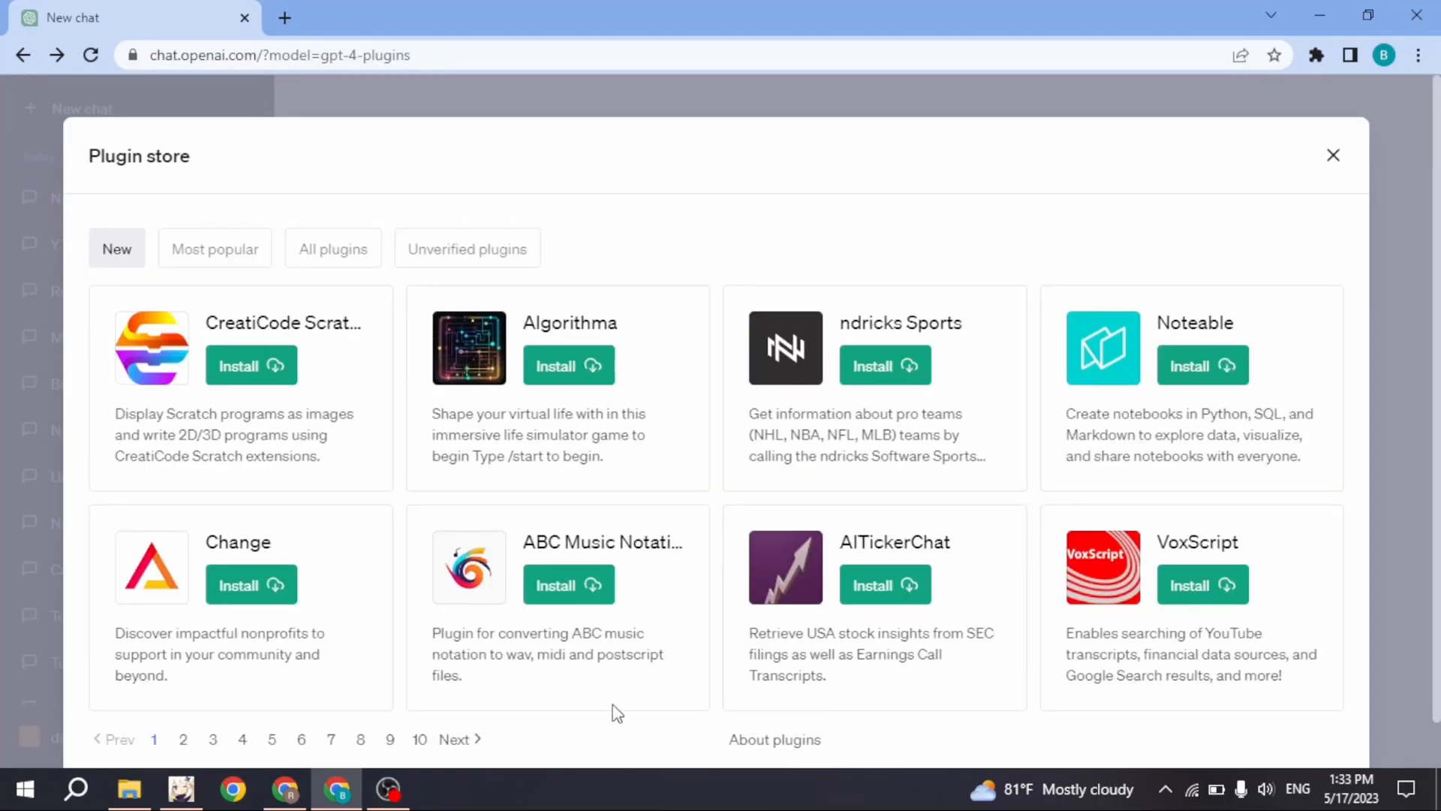
mouse_move(462, 739)
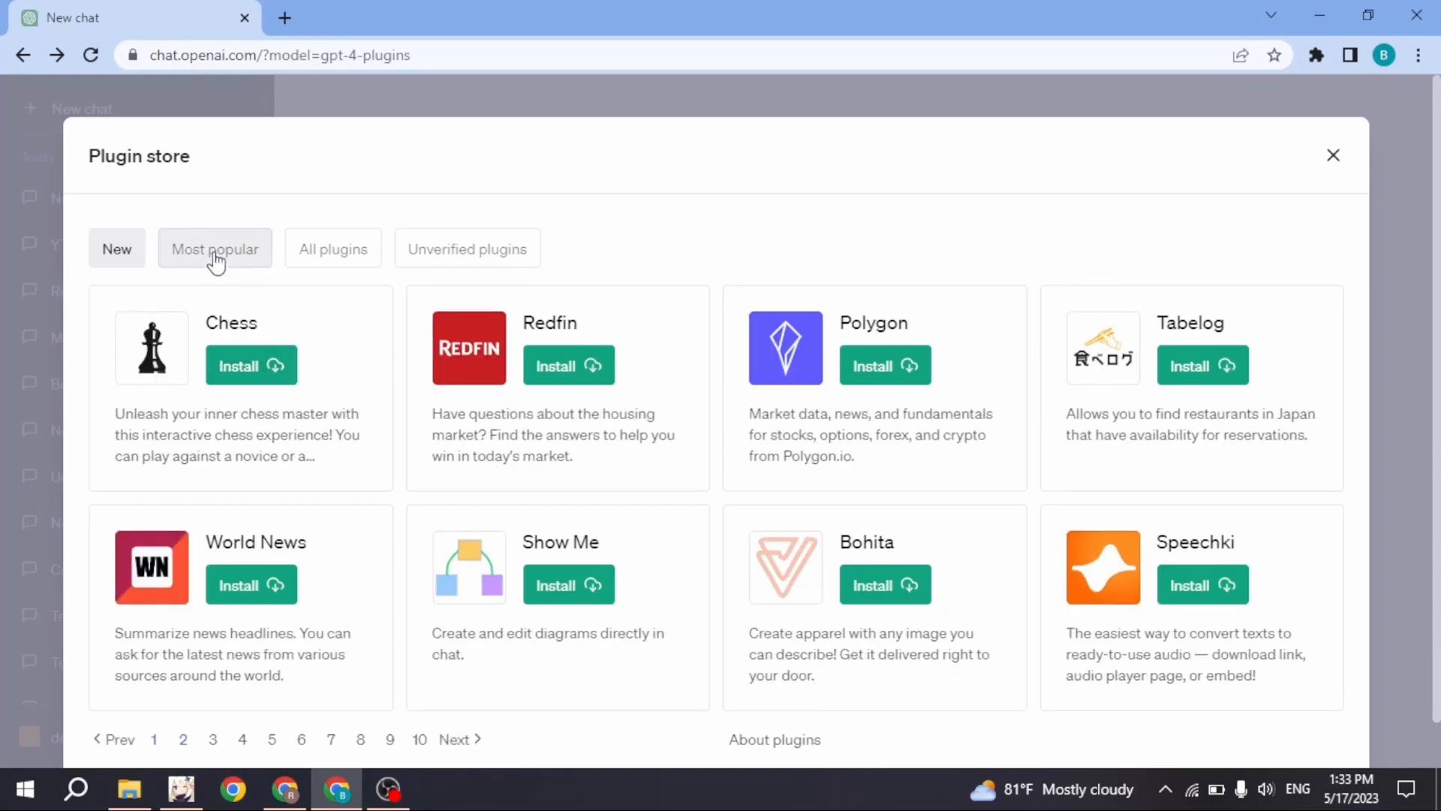
Step: Show the Most popular tab of the Plugin store
click(214, 248)
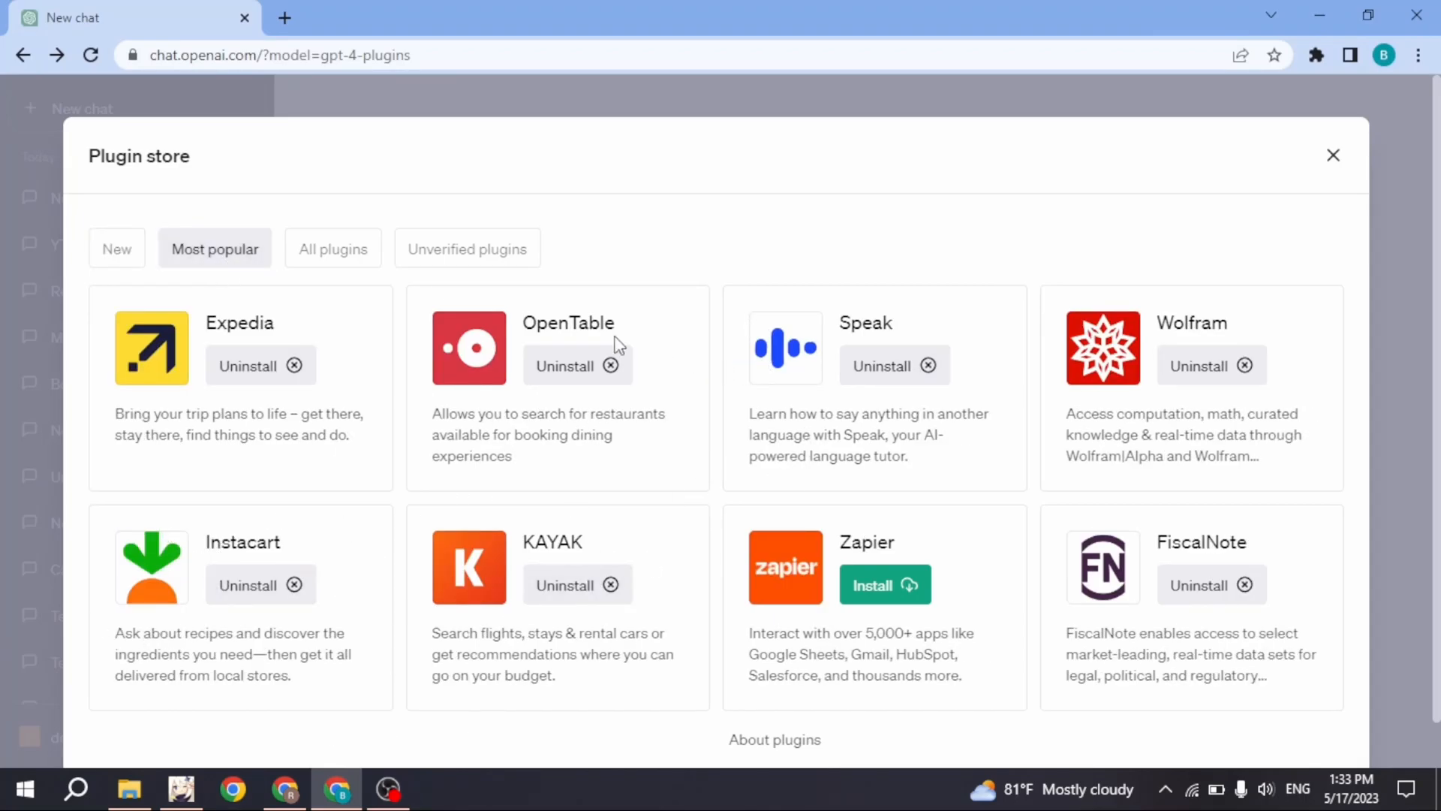
mouse_move(694, 419)
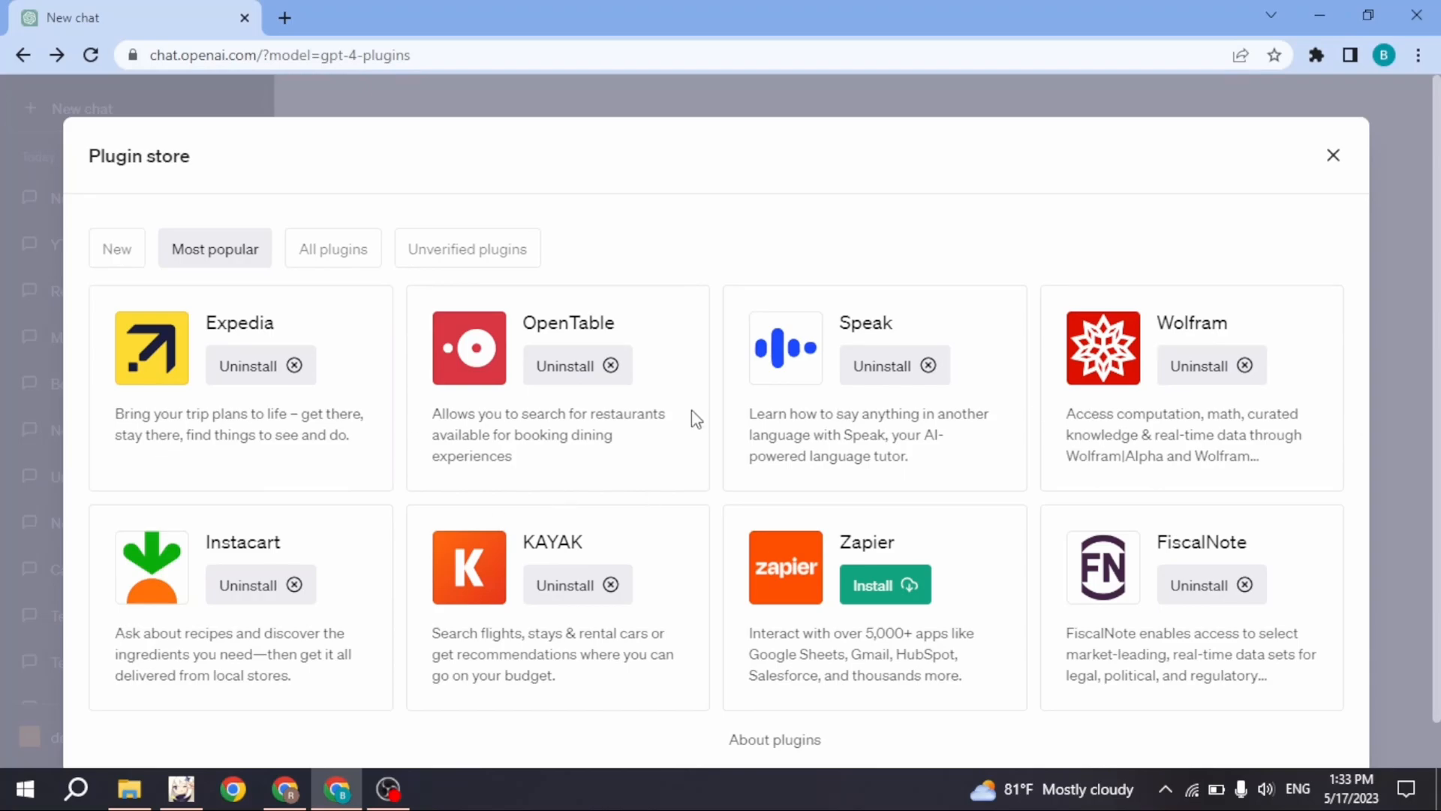
mouse_move(315, 286)
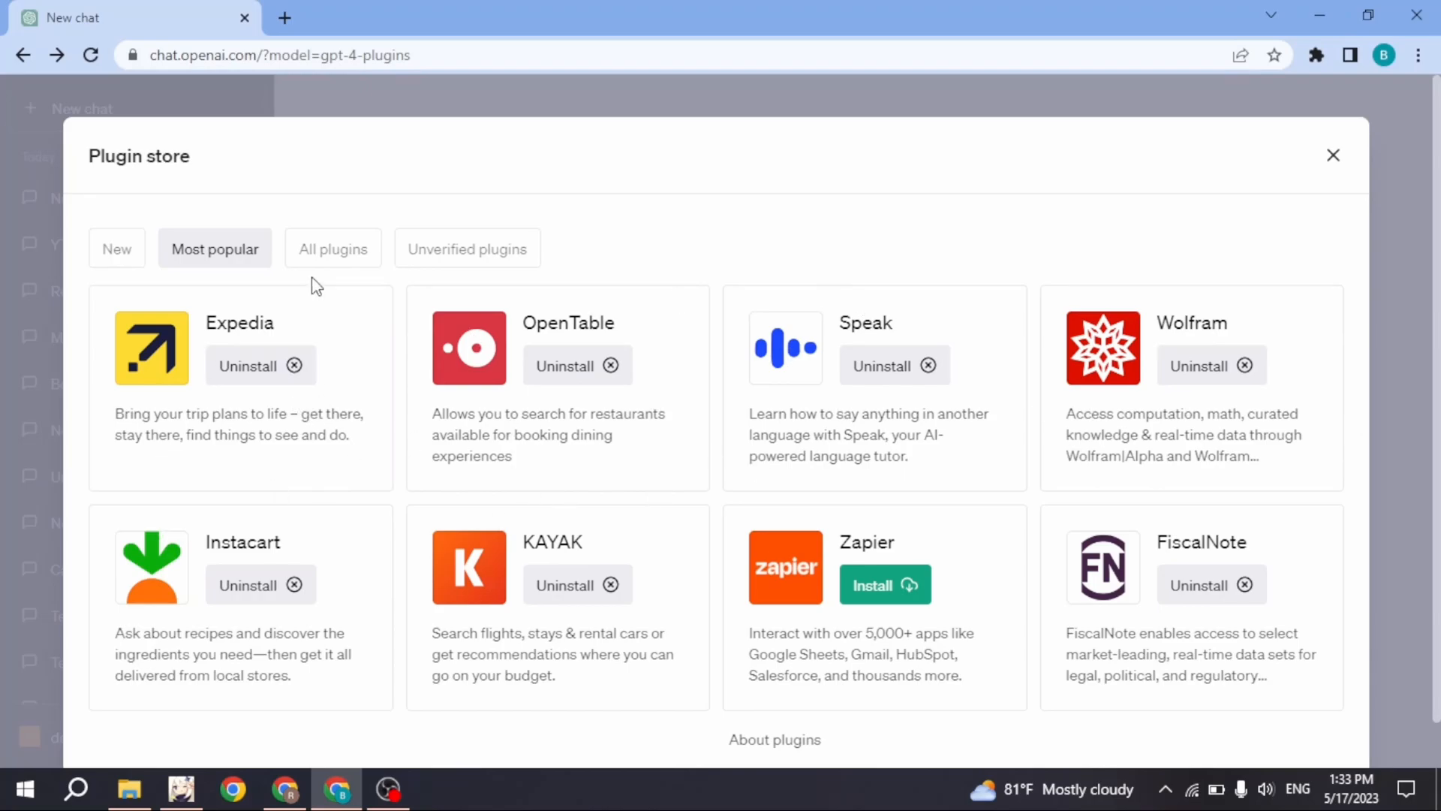
Step: Install the Change plugin from the Plugin store's New tab
click(117, 249)
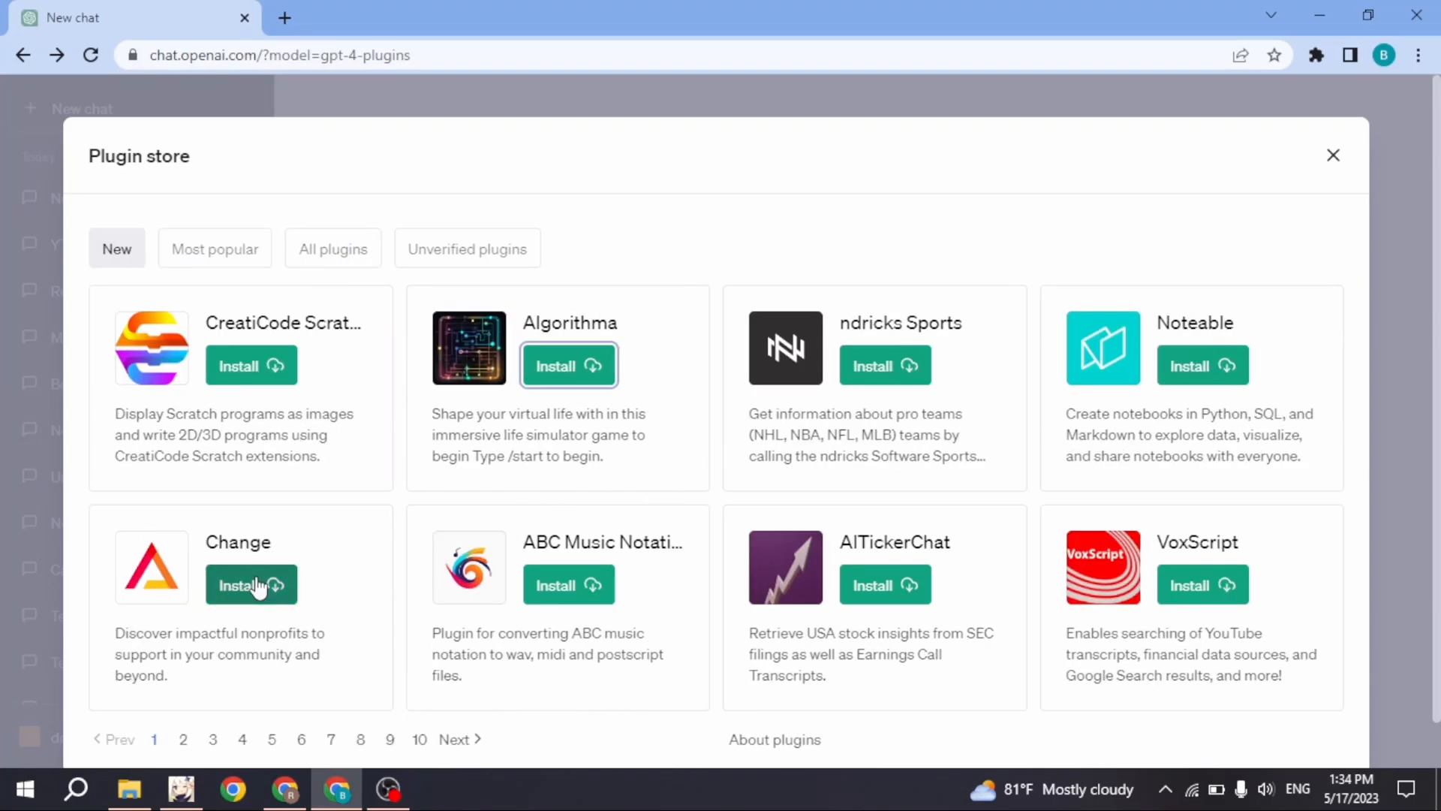
click(250, 585)
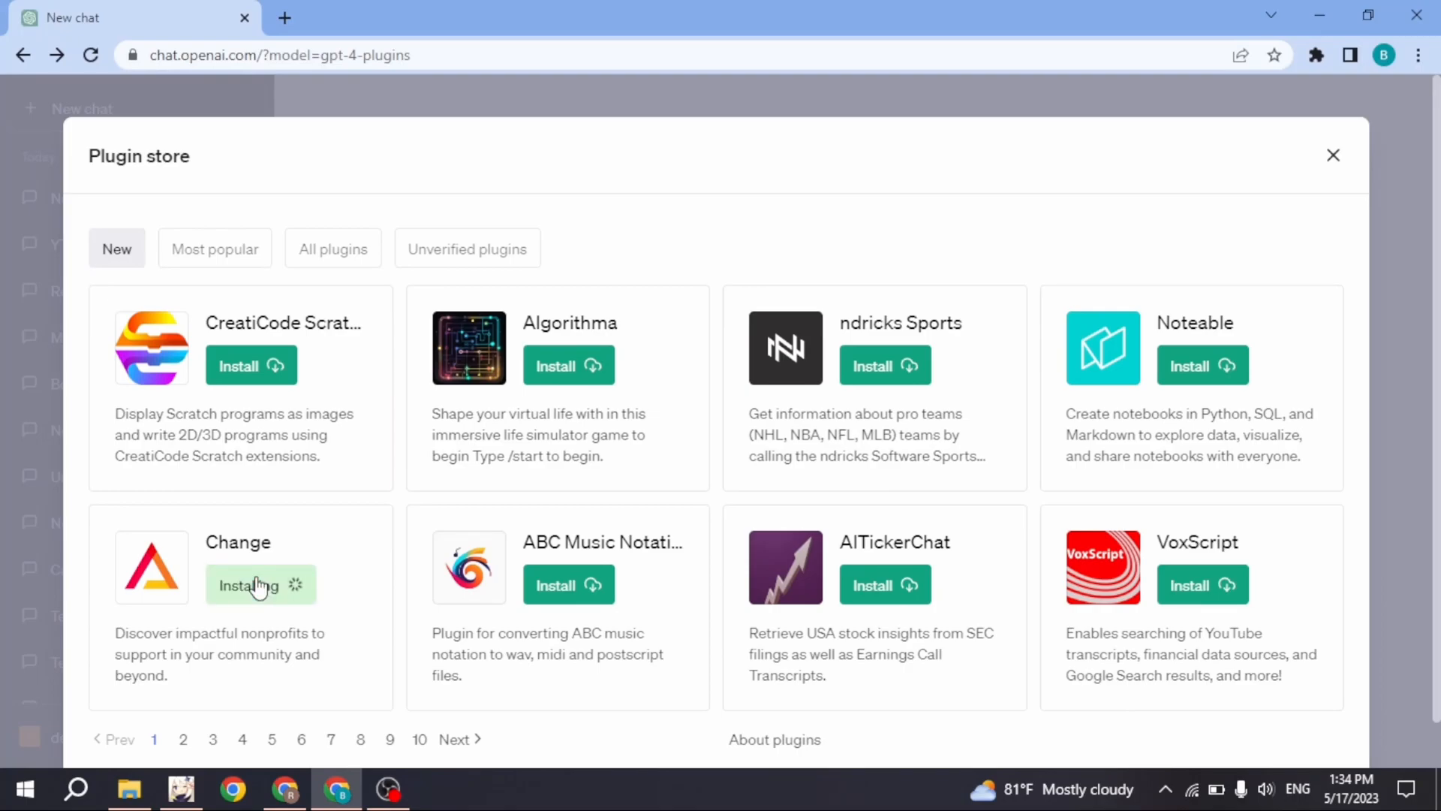
click(261, 585)
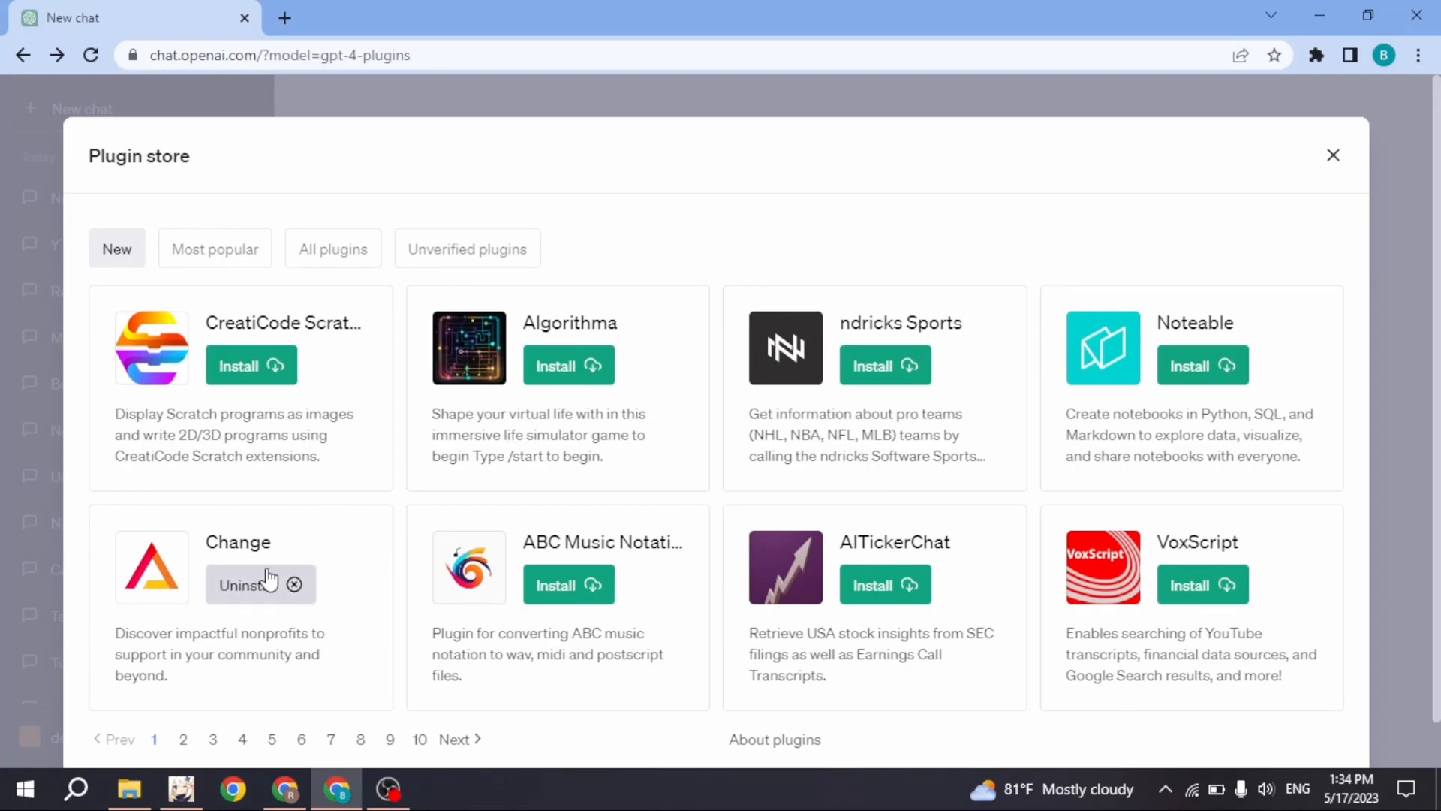
mouse_move(183, 657)
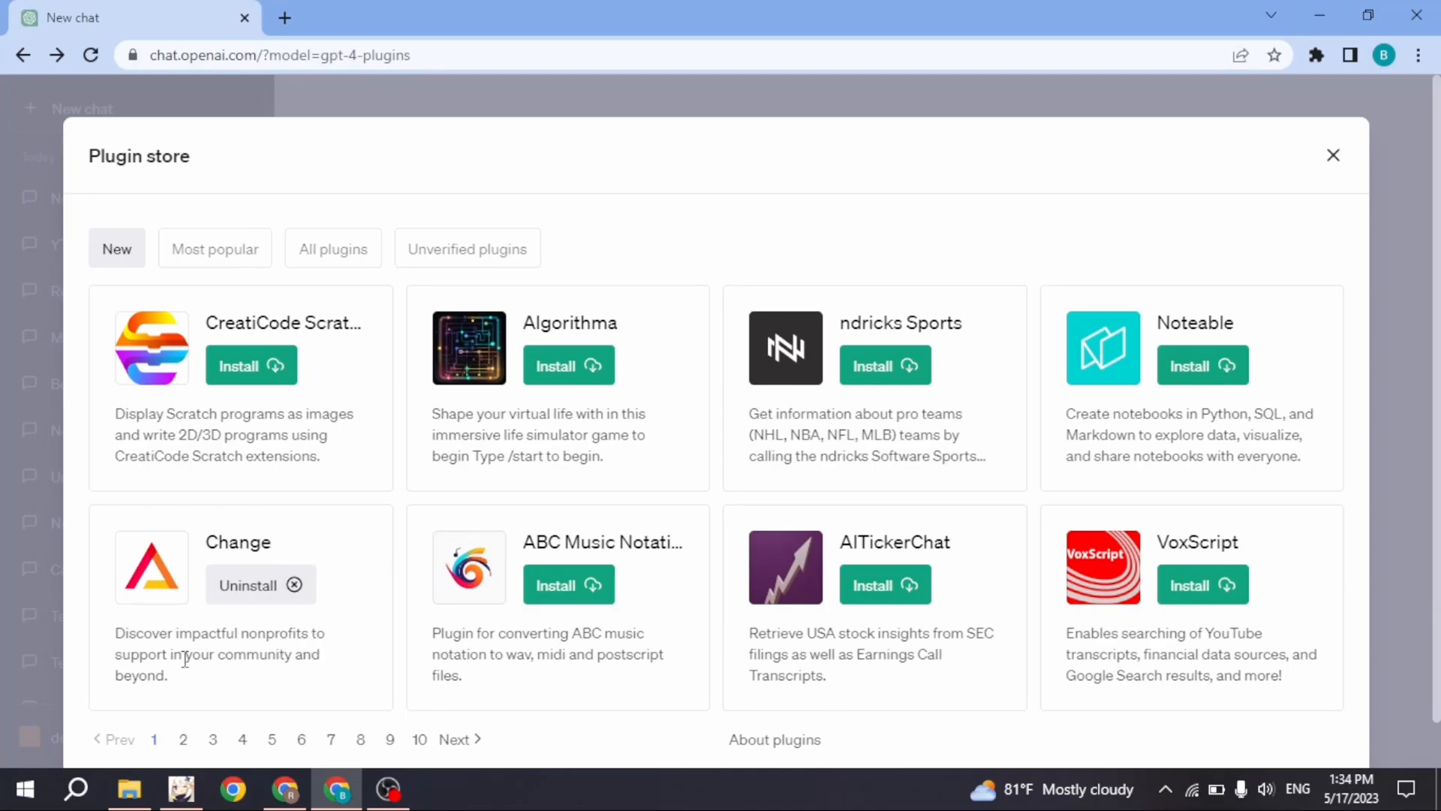